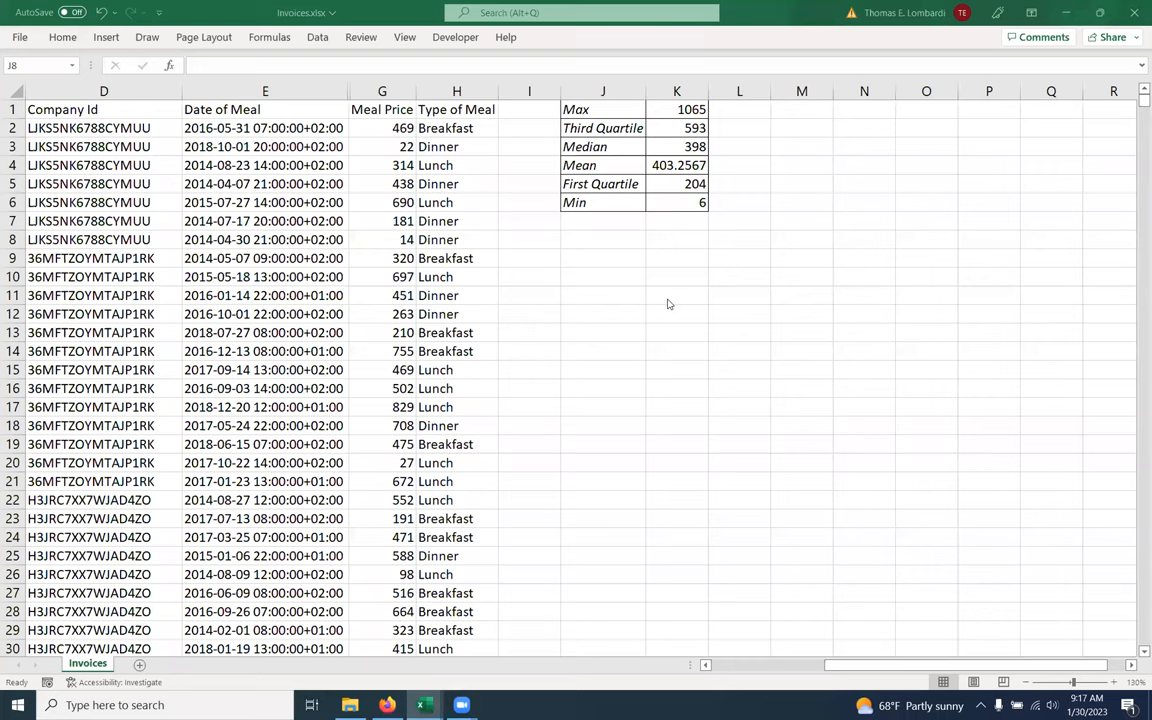
mouse_move(664, 344)
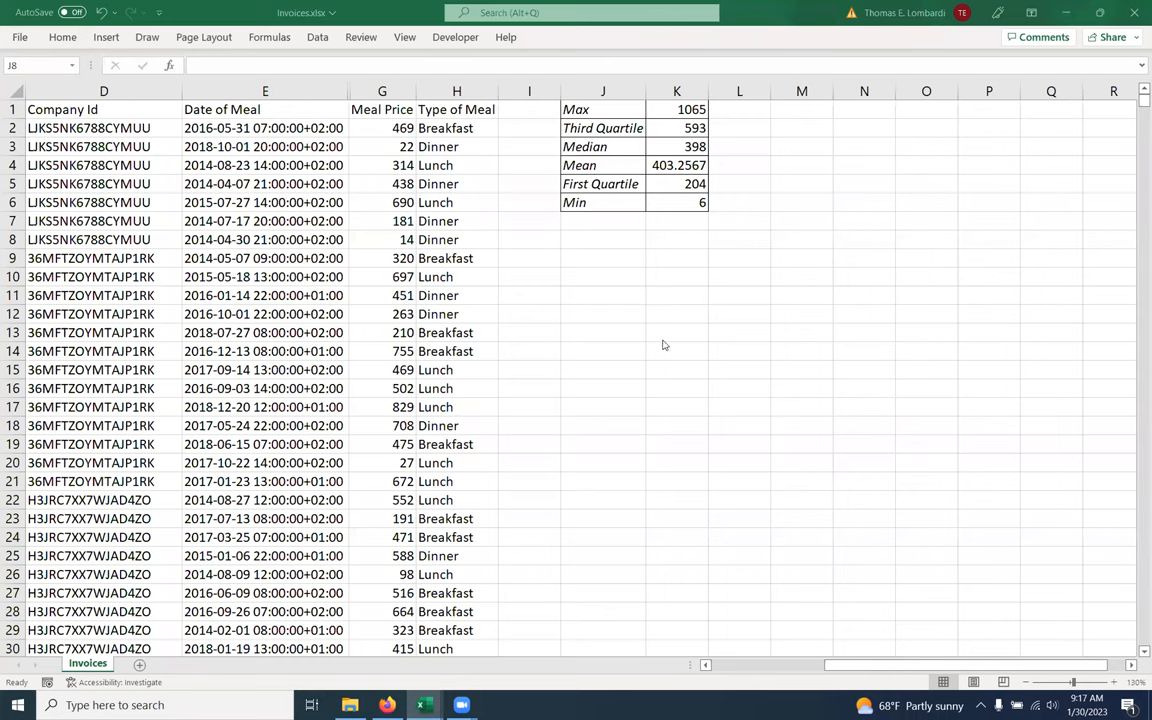
mouse_move(558, 272)
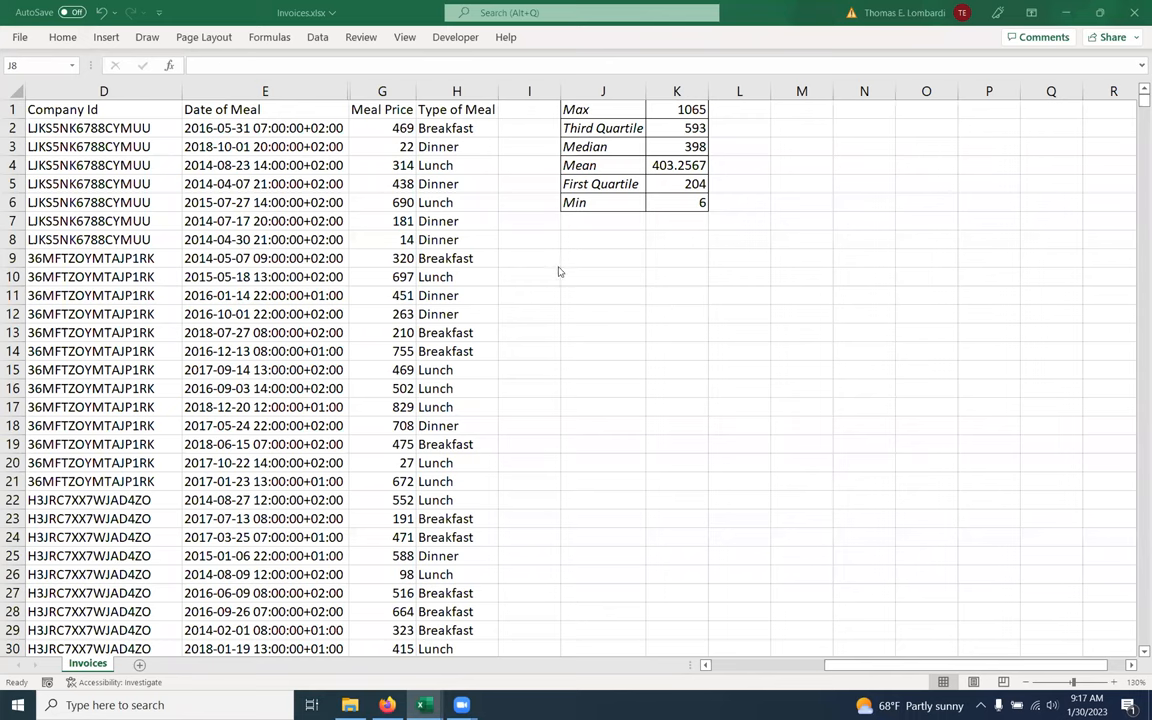
mouse_move(560, 272)
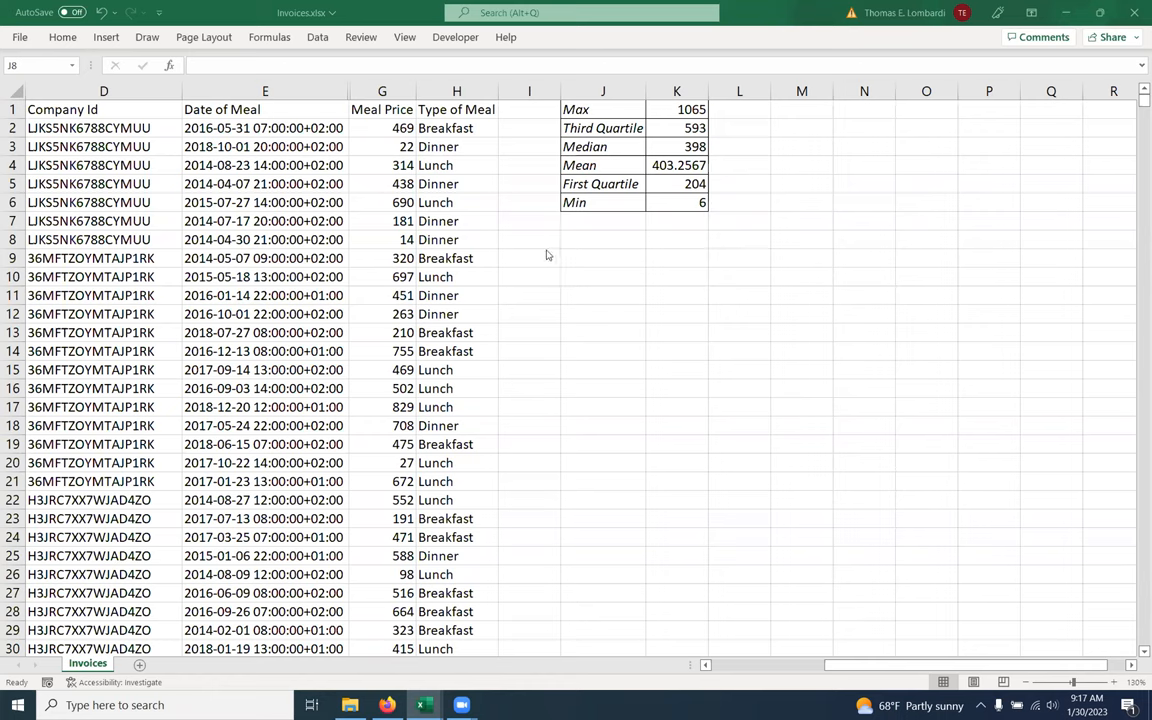
mouse_move(620, 268)
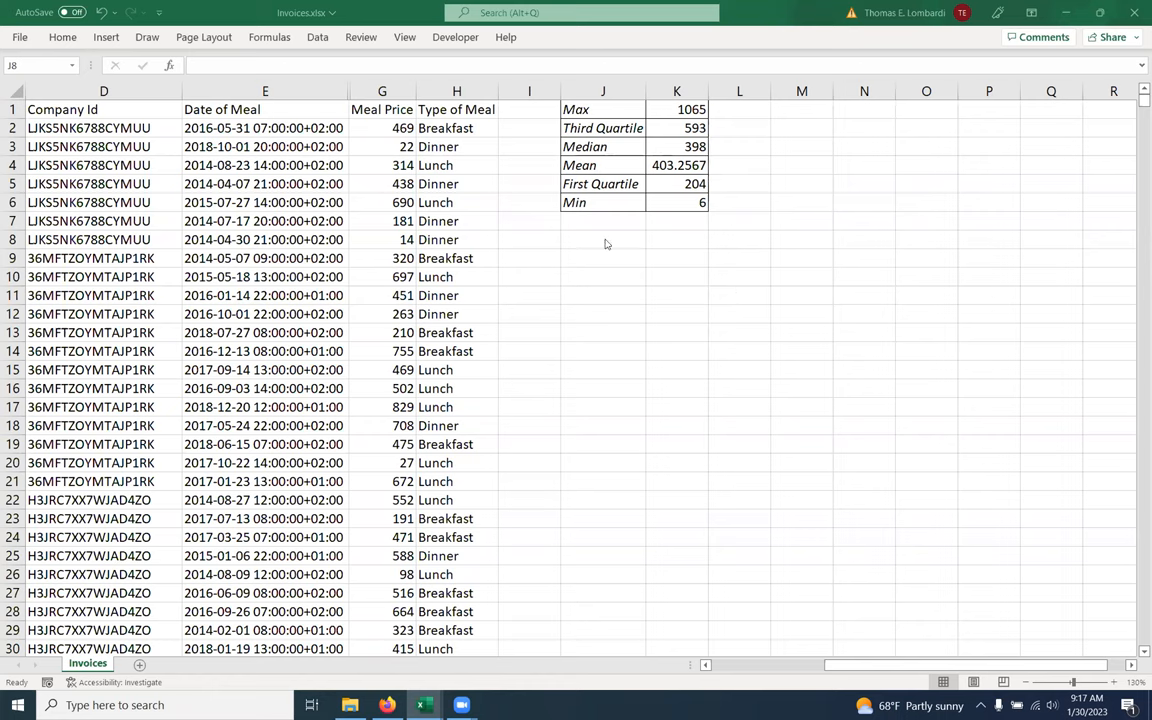
mouse_move(710, 256)
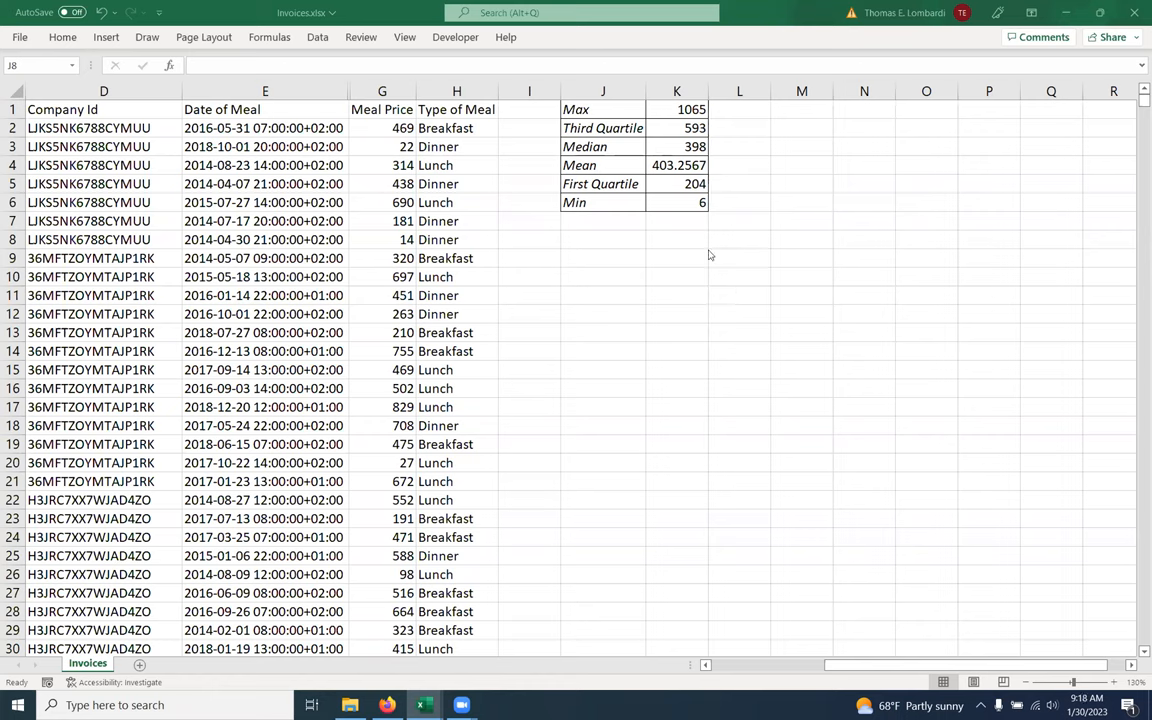
mouse_move(596, 272)
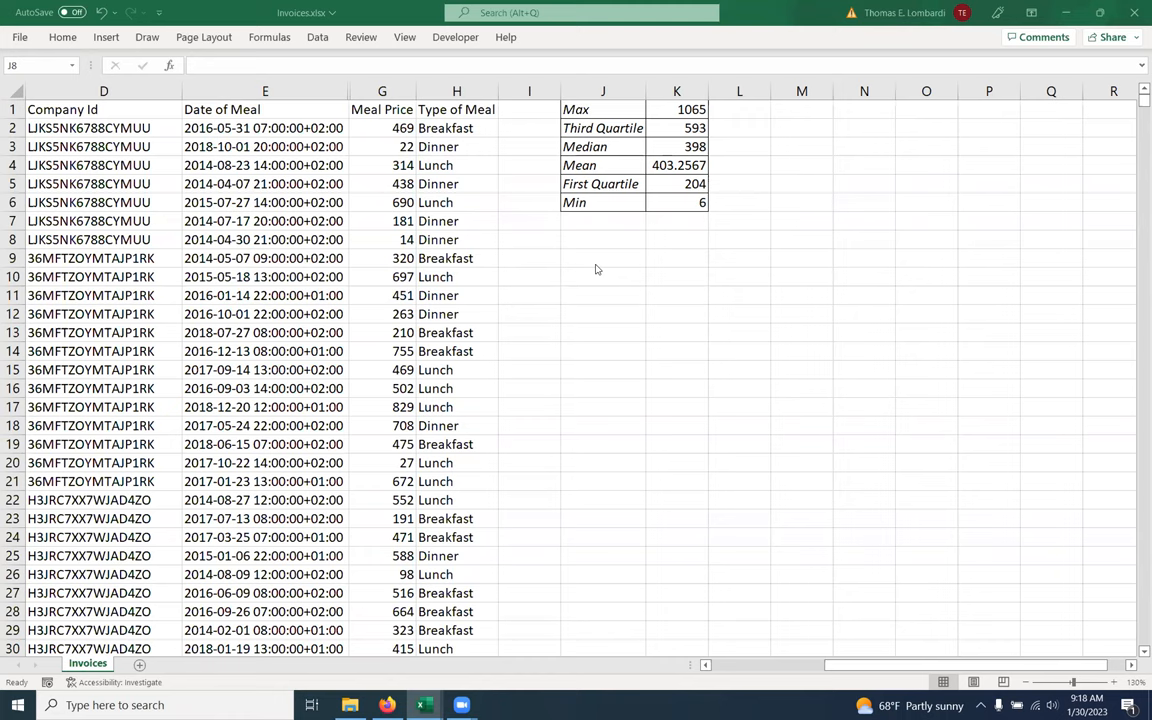
mouse_move(674, 256)
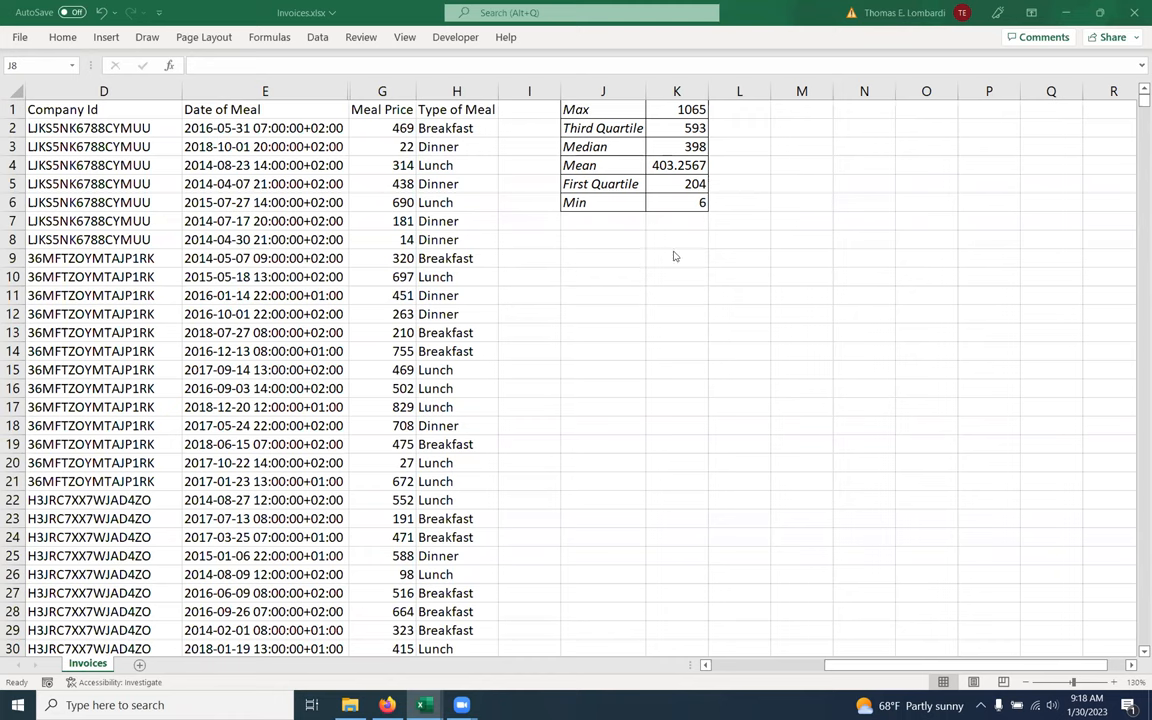
mouse_move(556, 268)
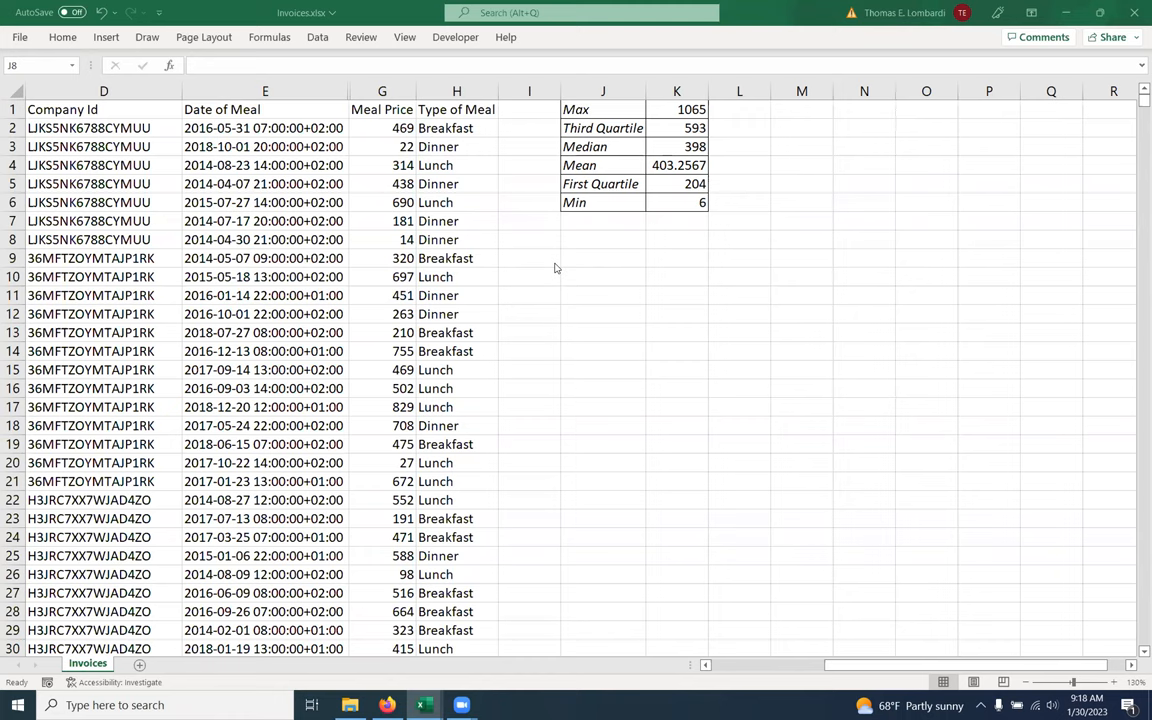
mouse_move(642, 294)
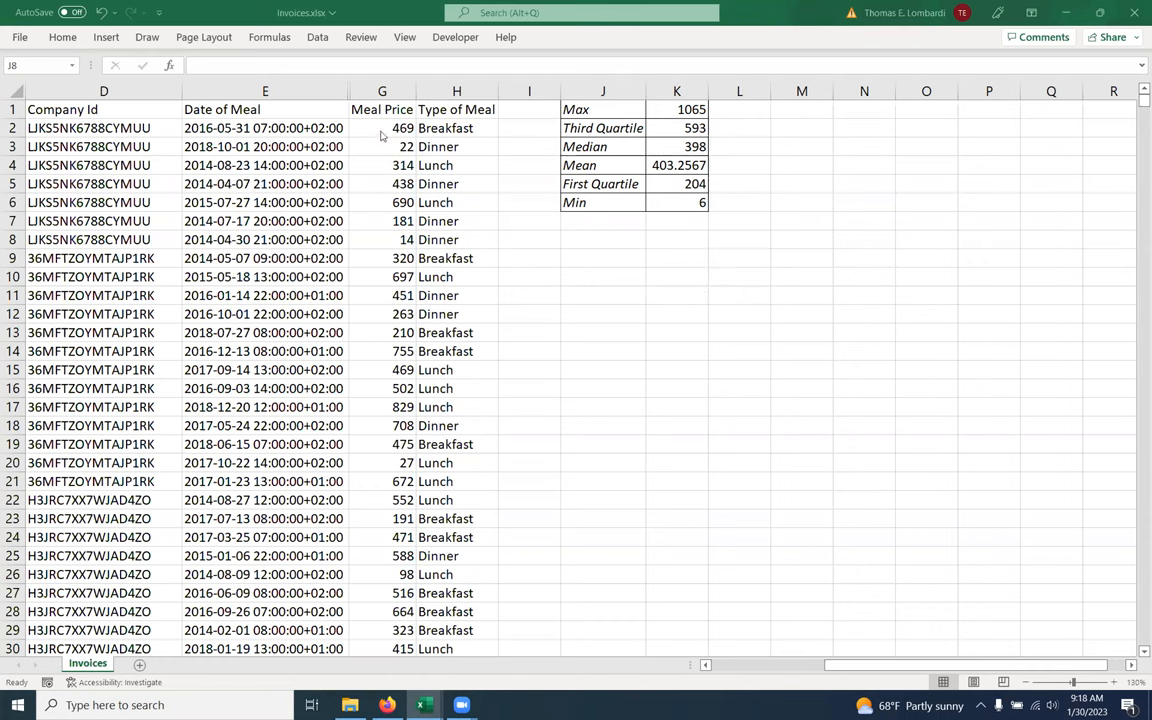
mouse_move(384, 112)
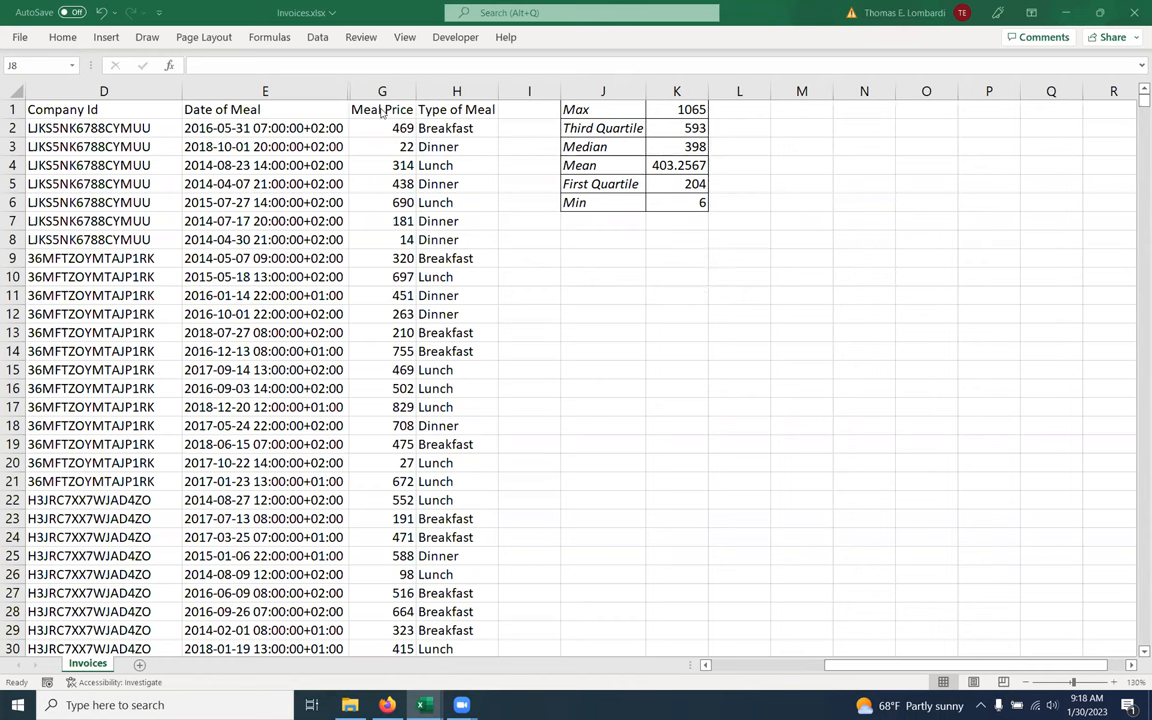
mouse_move(380, 130)
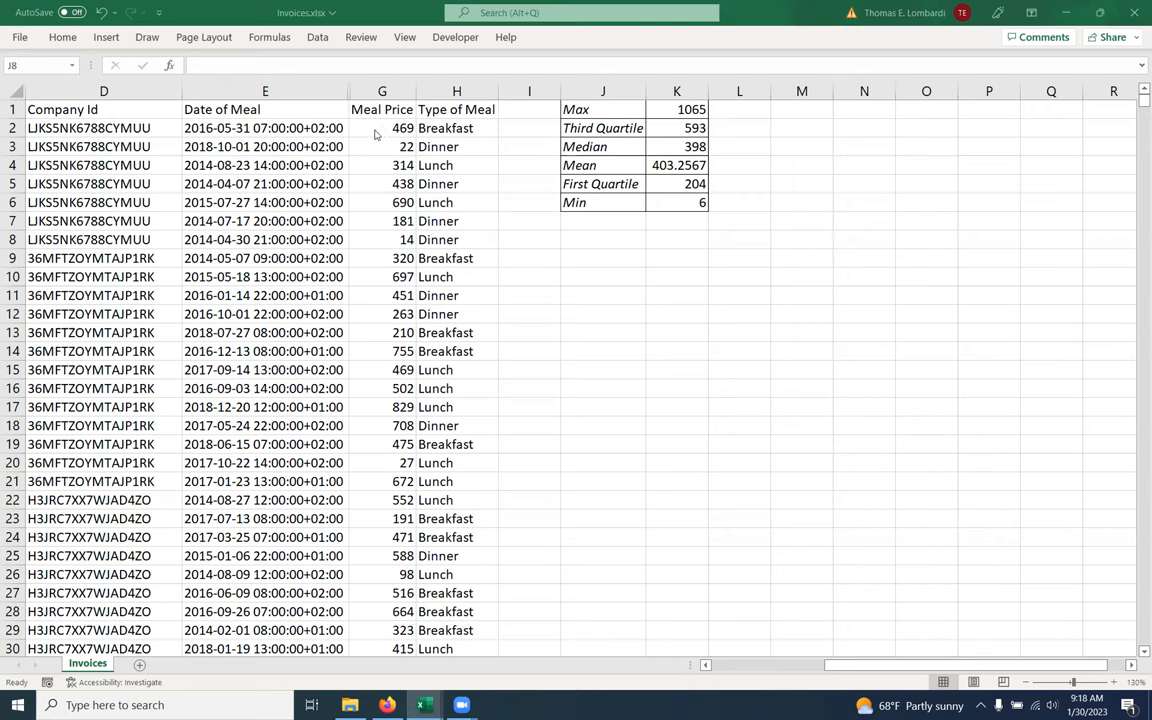
Step: Select all Meal Price values from G2 down to the last data row
left_click(380, 128)
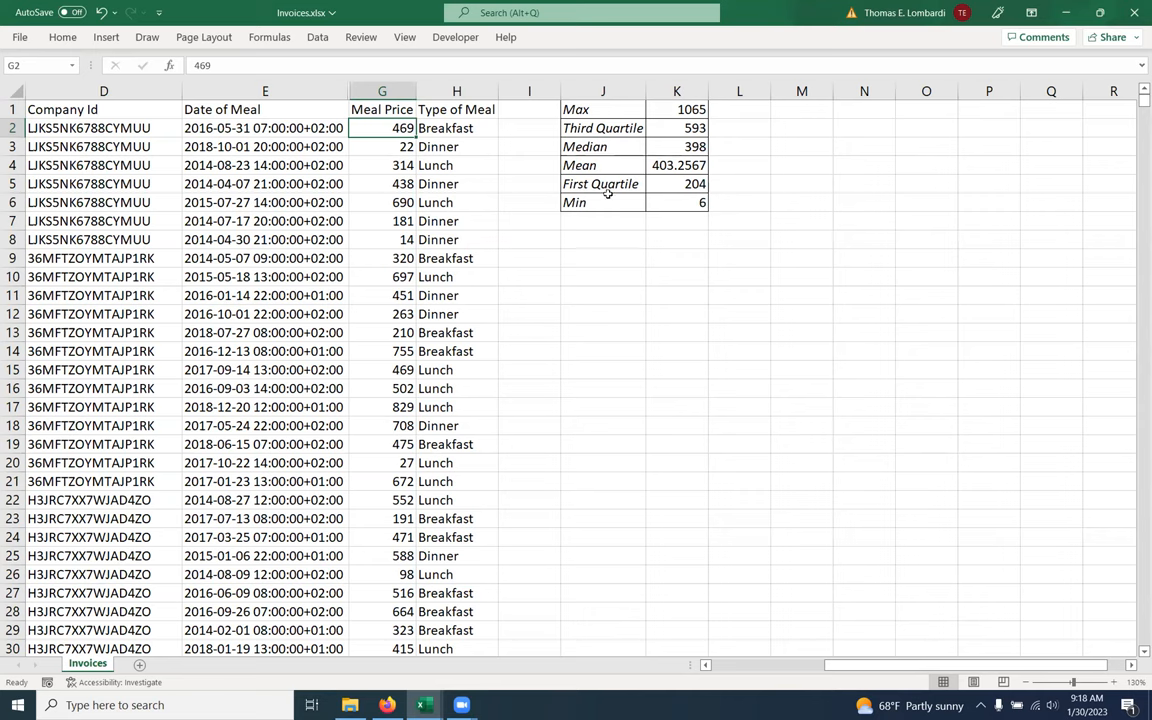
mouse_move(826, 288)
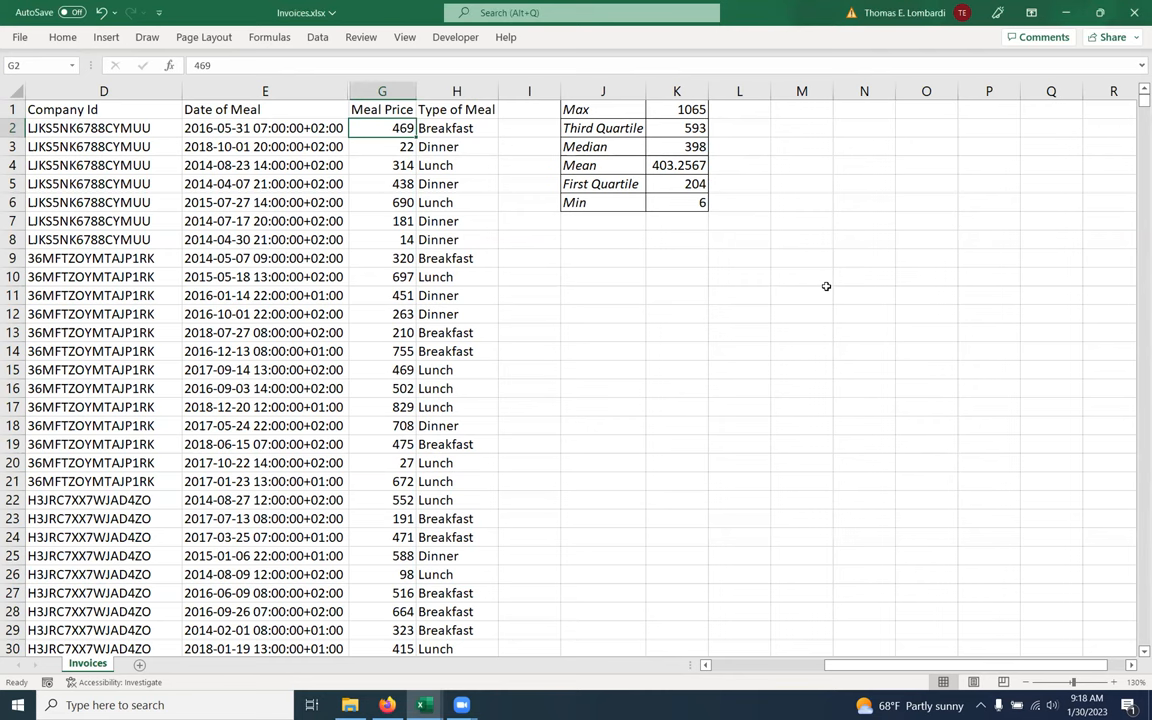
scroll("down", 3)
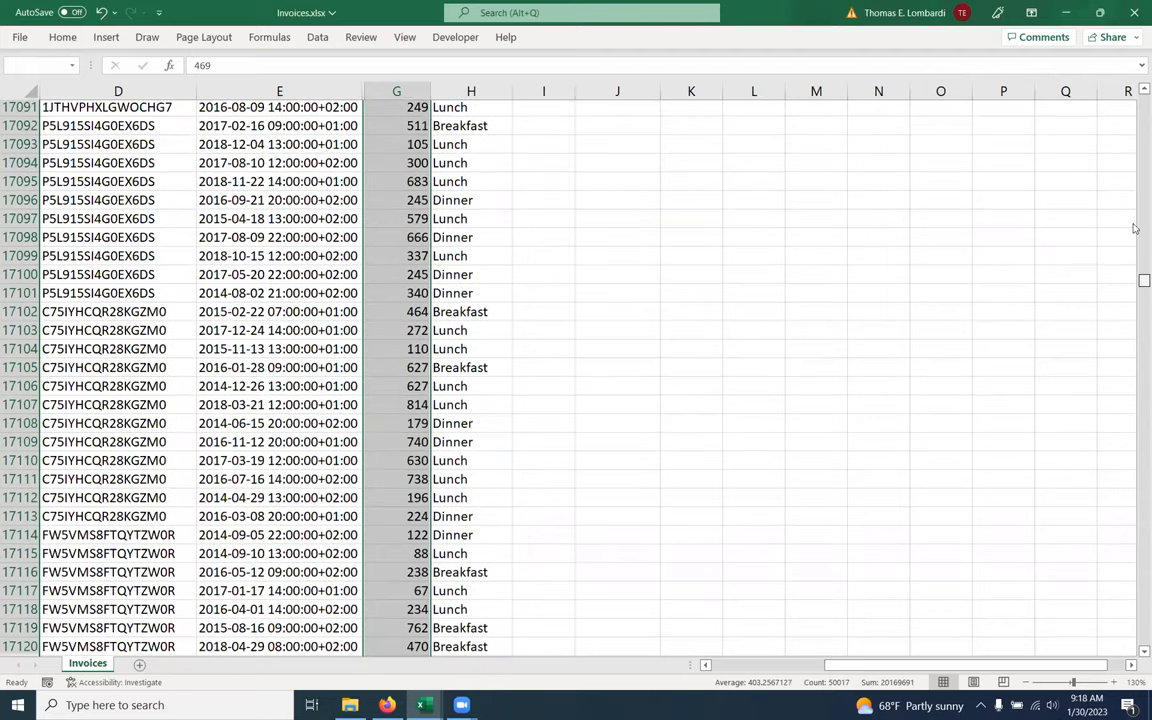
key("ctrl+Home")
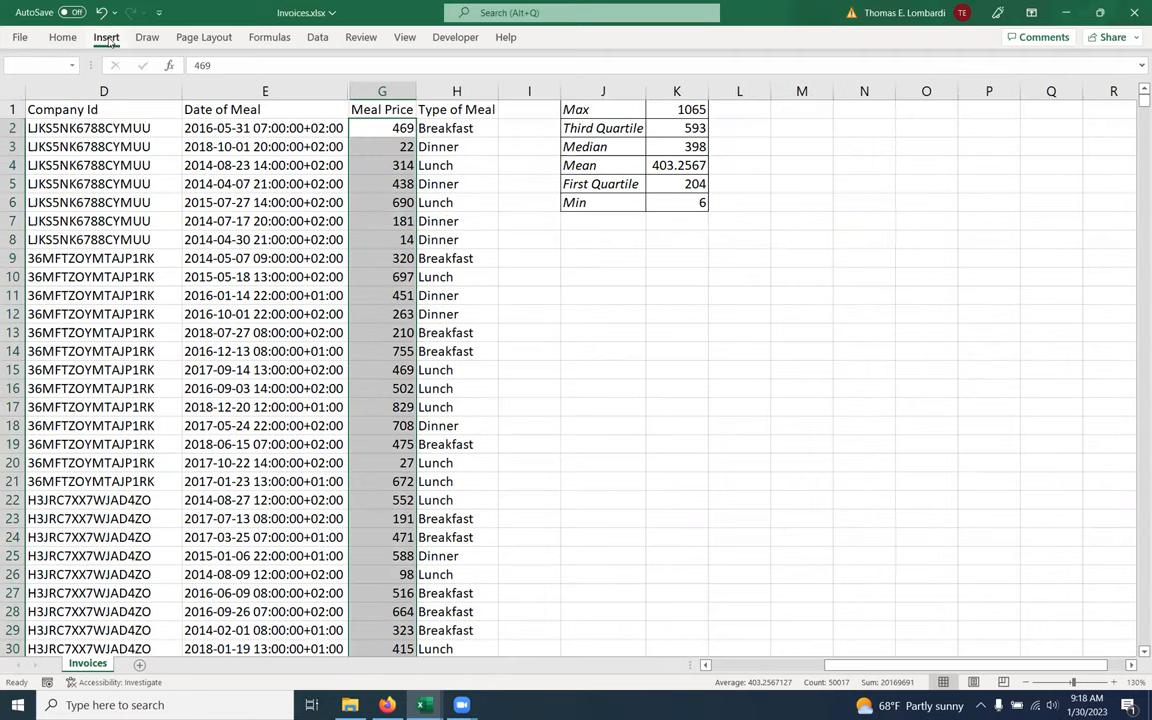
Step: Insert a Box and Whisker statistical chart of the selected meal prices
left_click(106, 36)
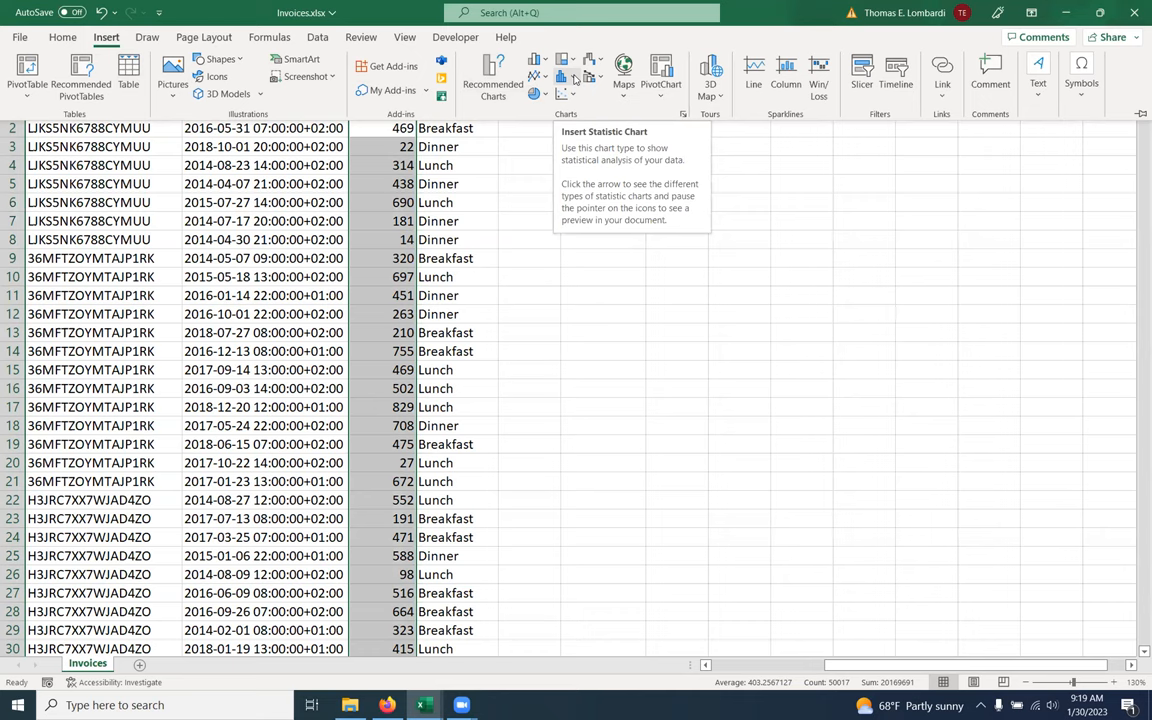
left_click(564, 76)
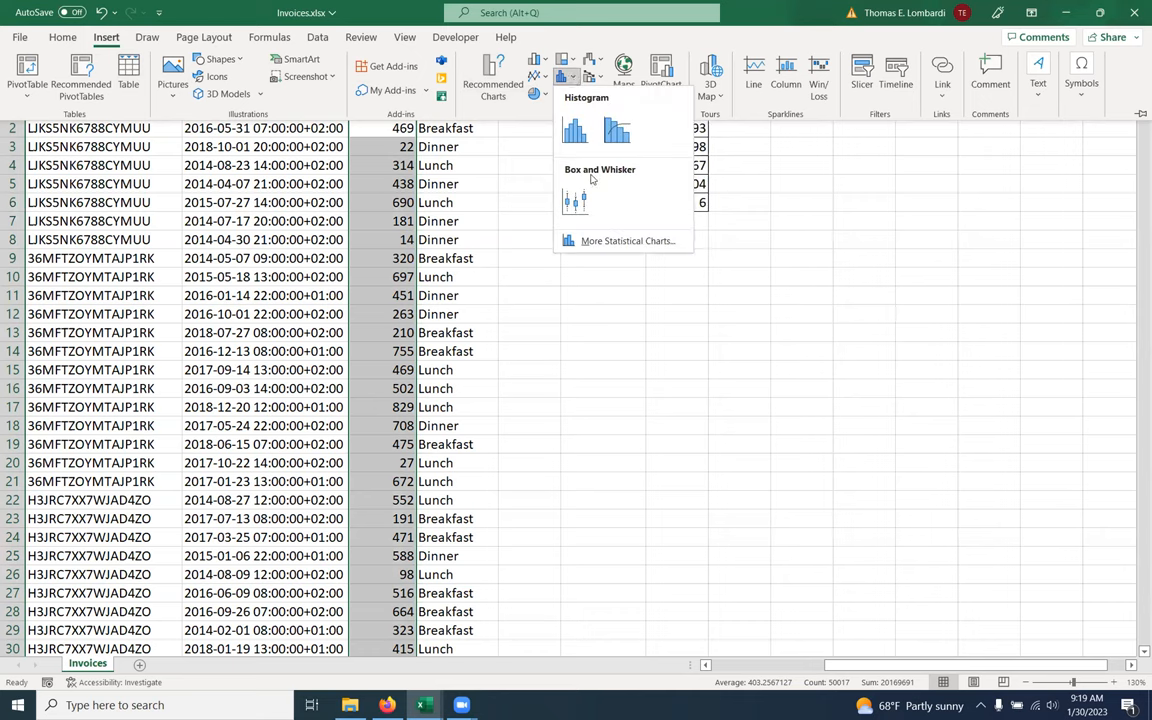
mouse_move(576, 200)
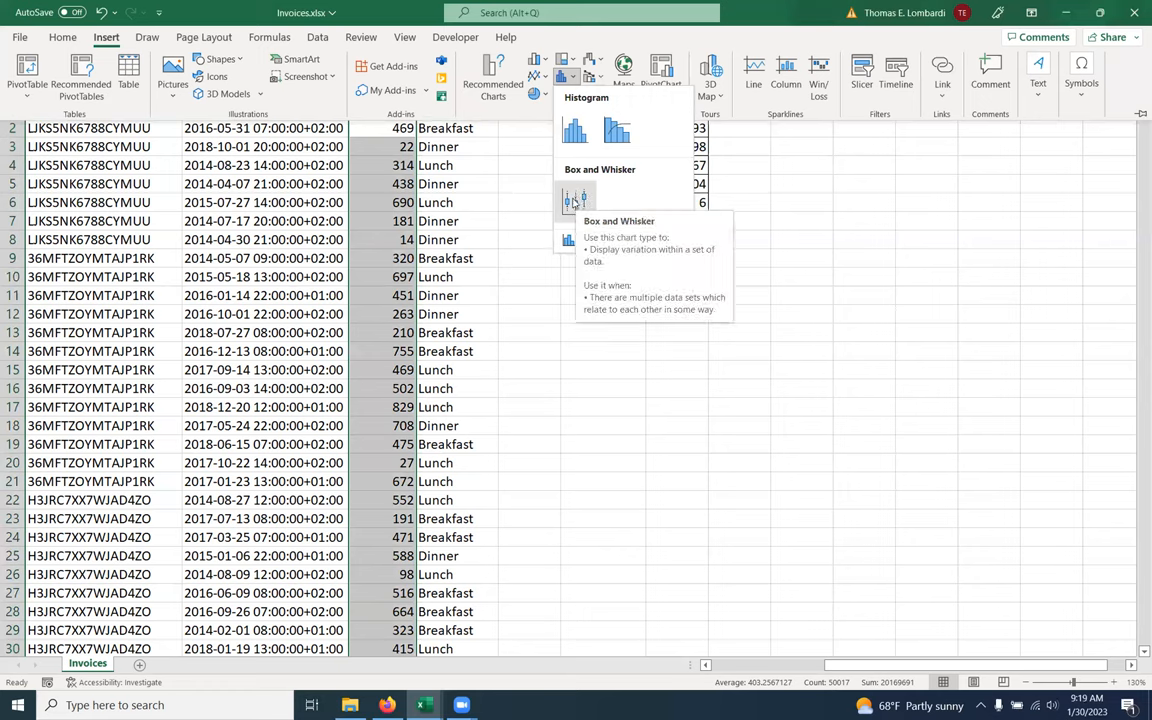
left_click(576, 200)
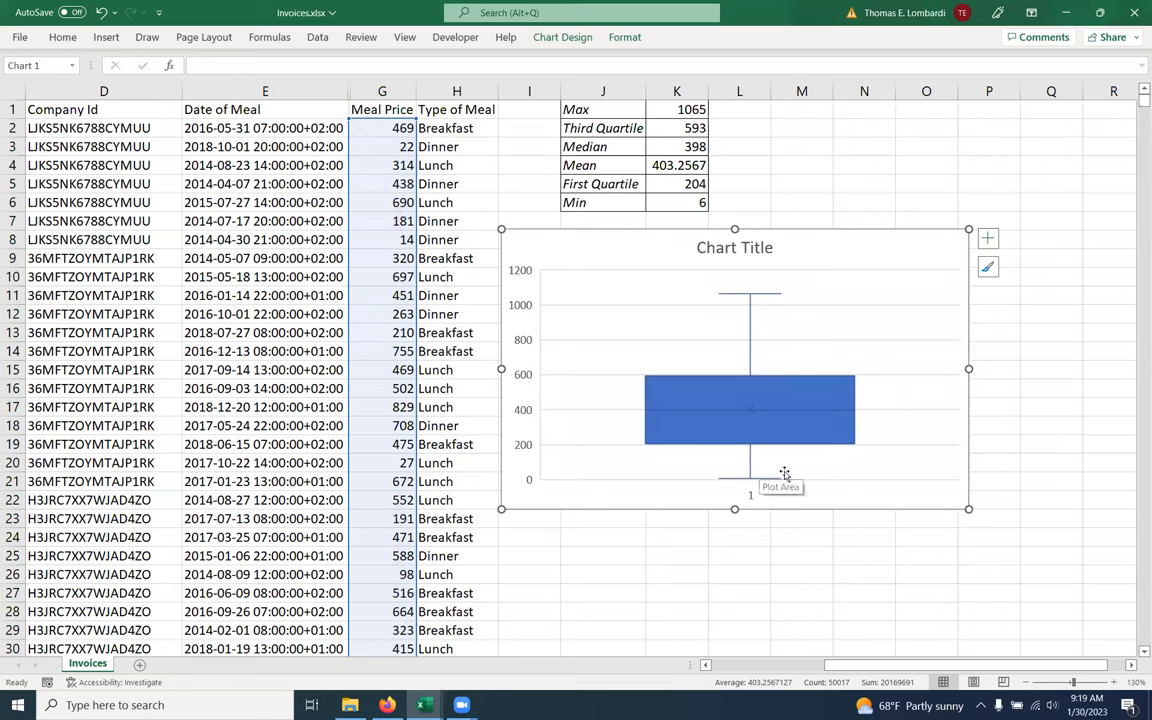
mouse_move(818, 502)
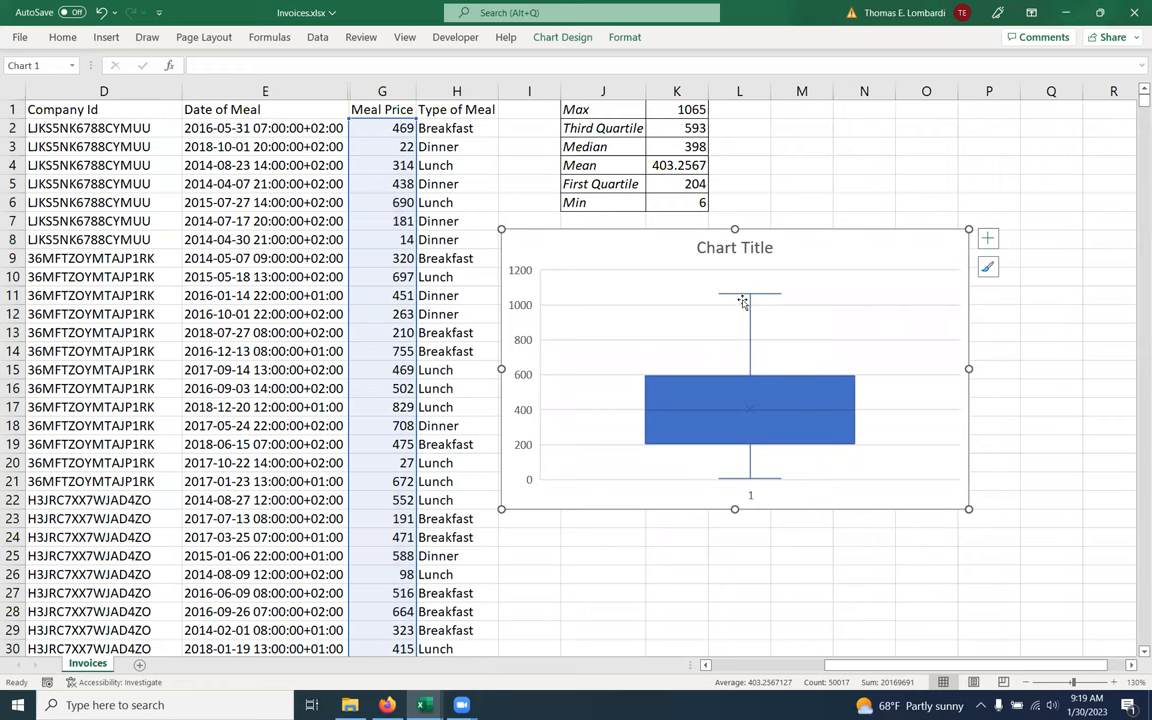
mouse_move(768, 256)
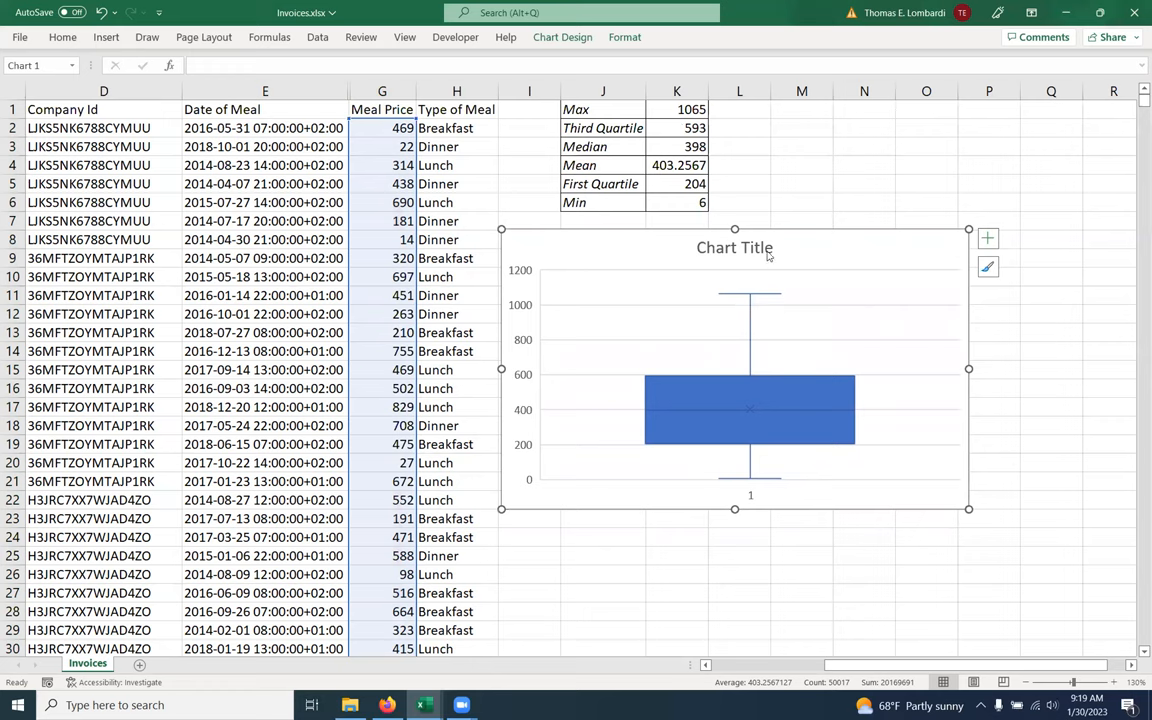
Step: Replace the chart title placeholder with 'Meal Price Statistics'
left_click(734, 248)
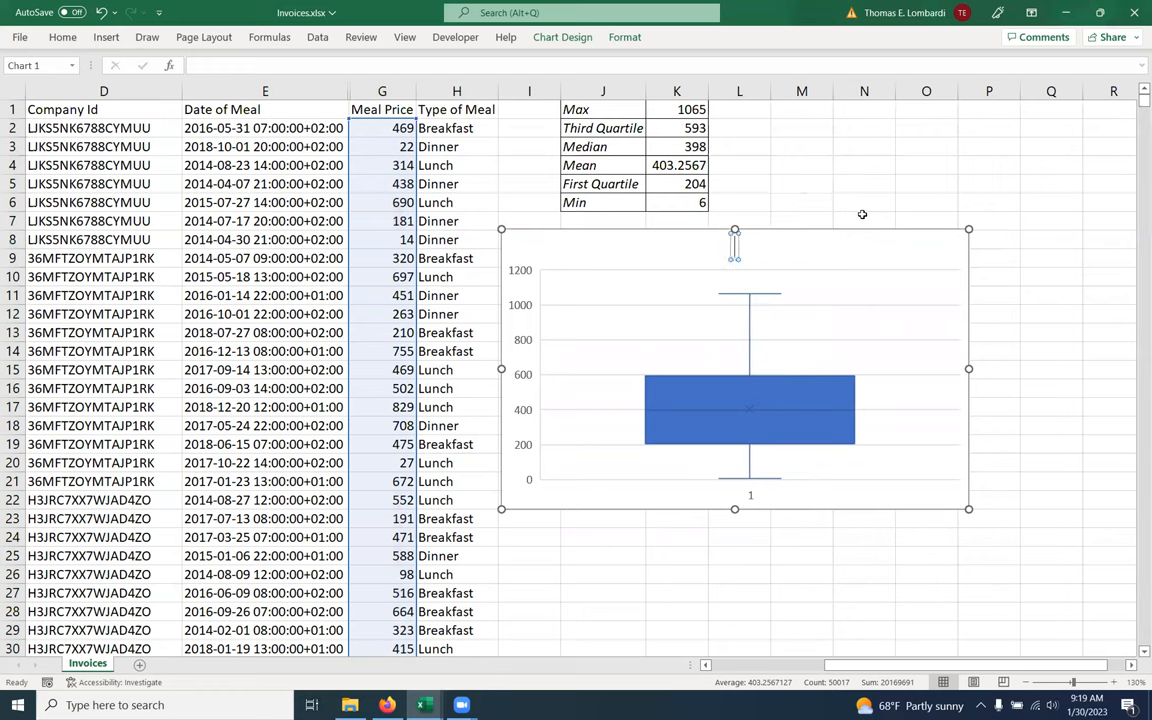
type("Meal Price Statistics")
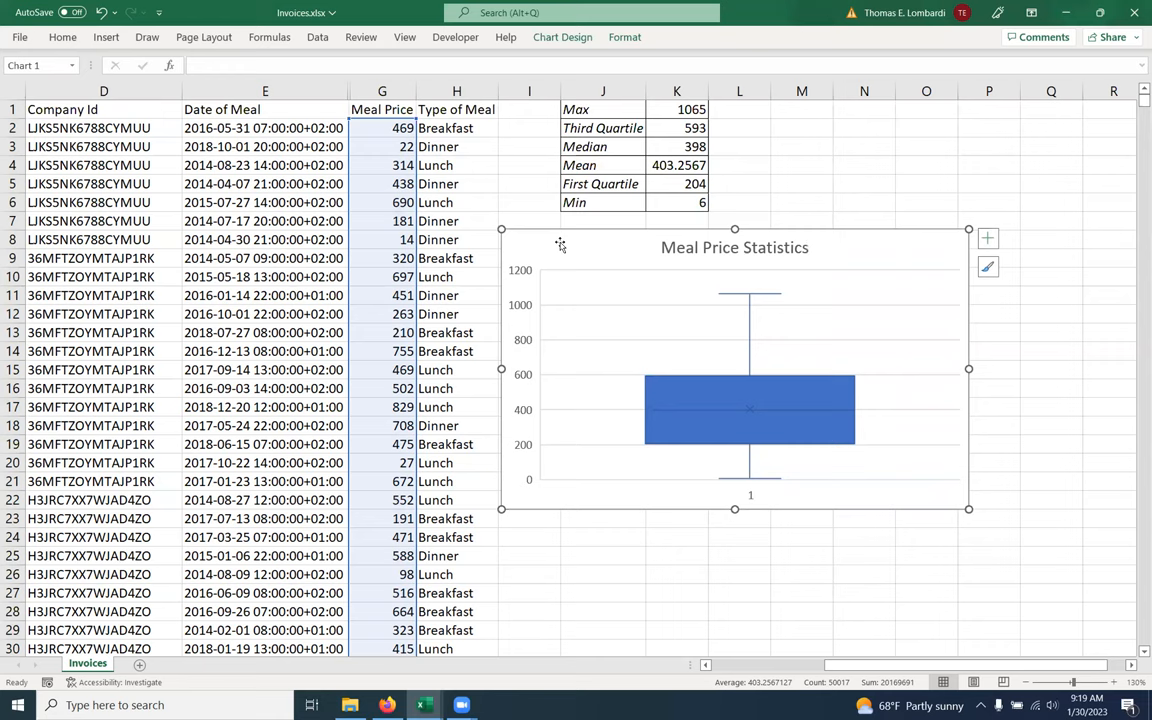
mouse_move(588, 290)
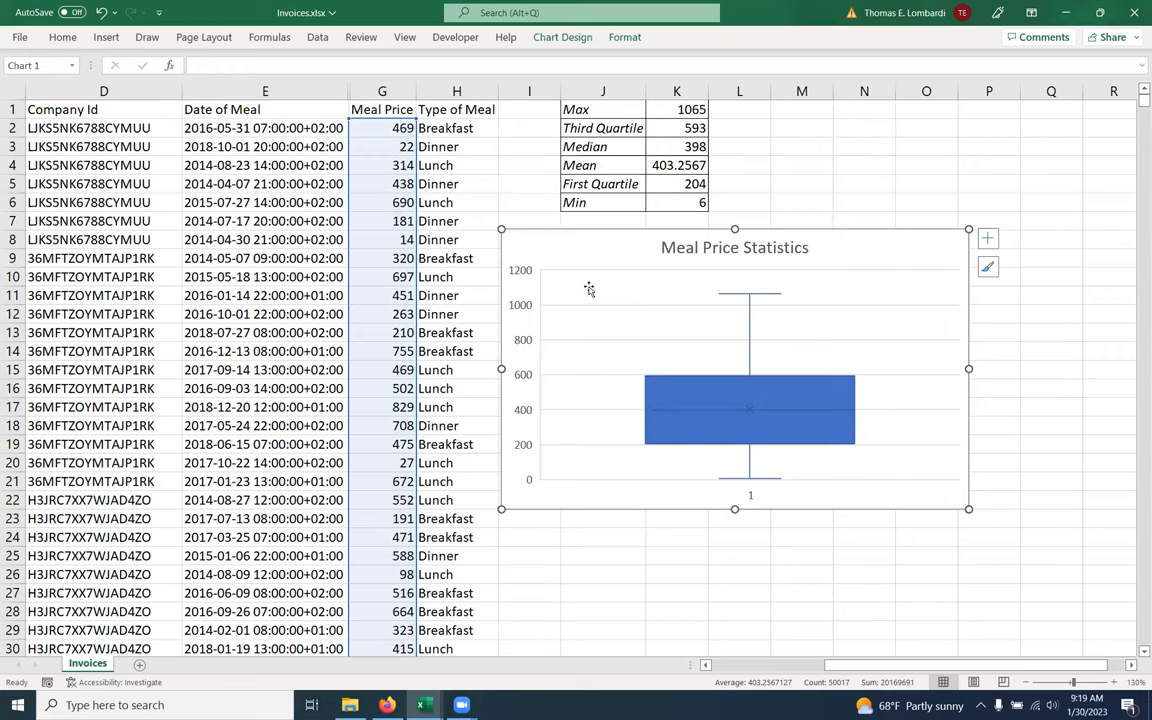
mouse_move(588, 298)
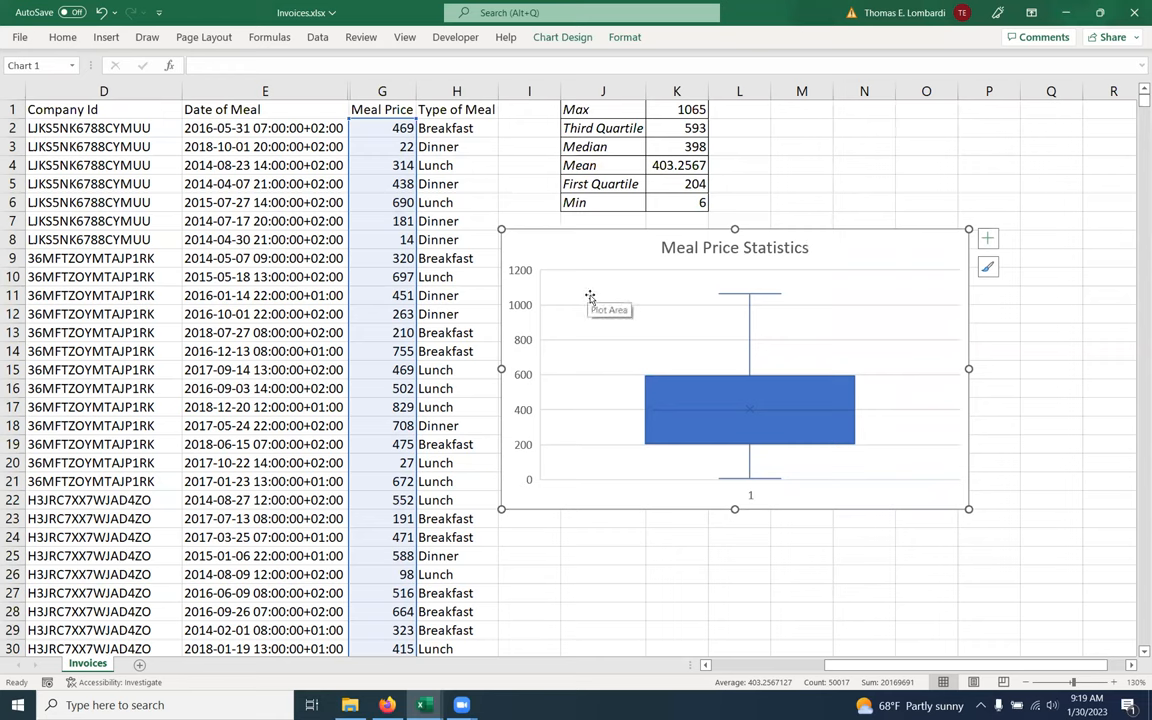
mouse_move(516, 468)
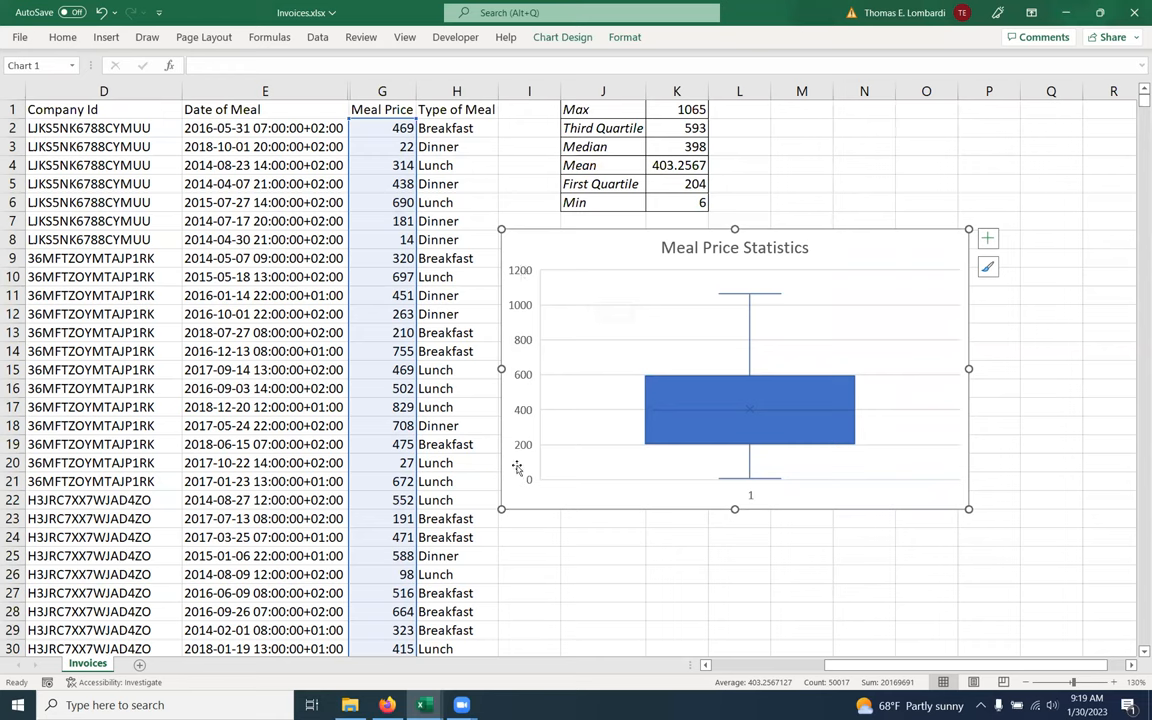
mouse_move(734, 504)
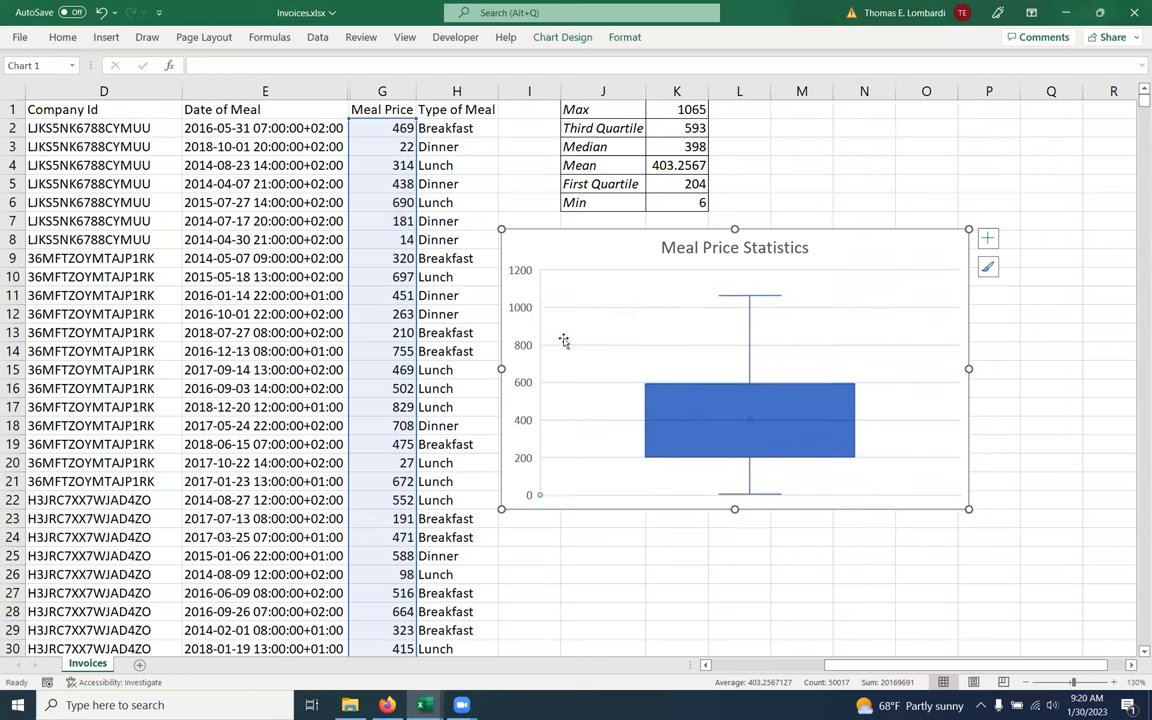
mouse_move(826, 176)
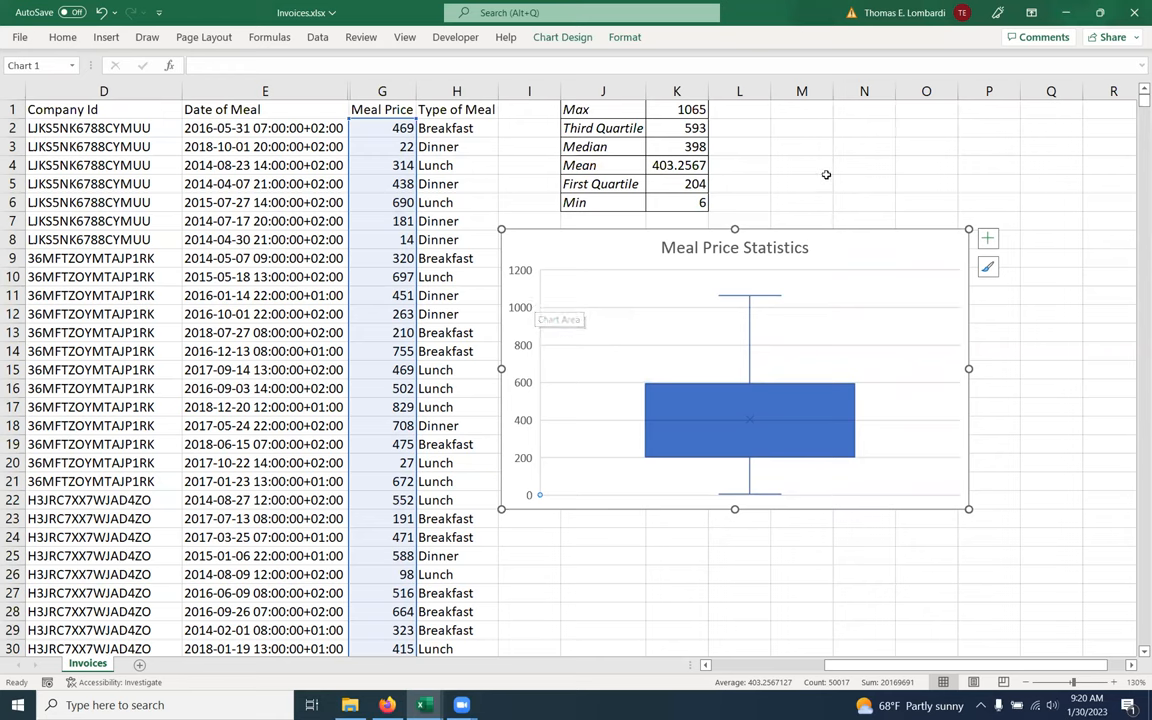
mouse_move(558, 380)
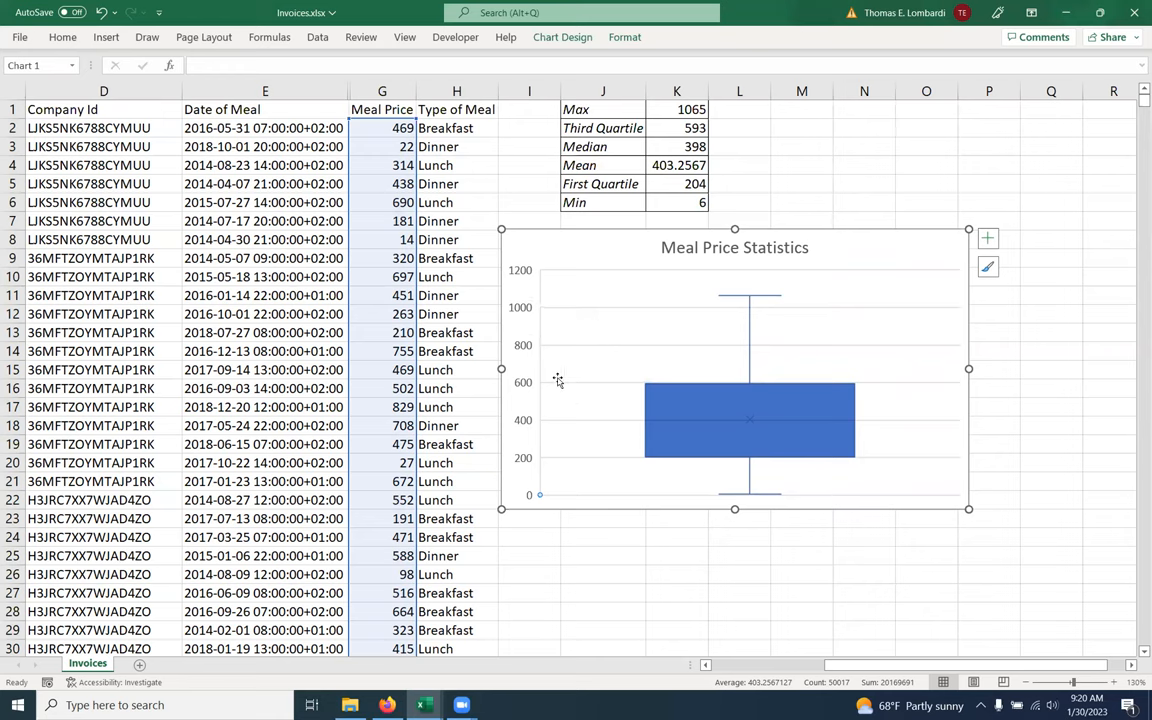
mouse_move(680, 276)
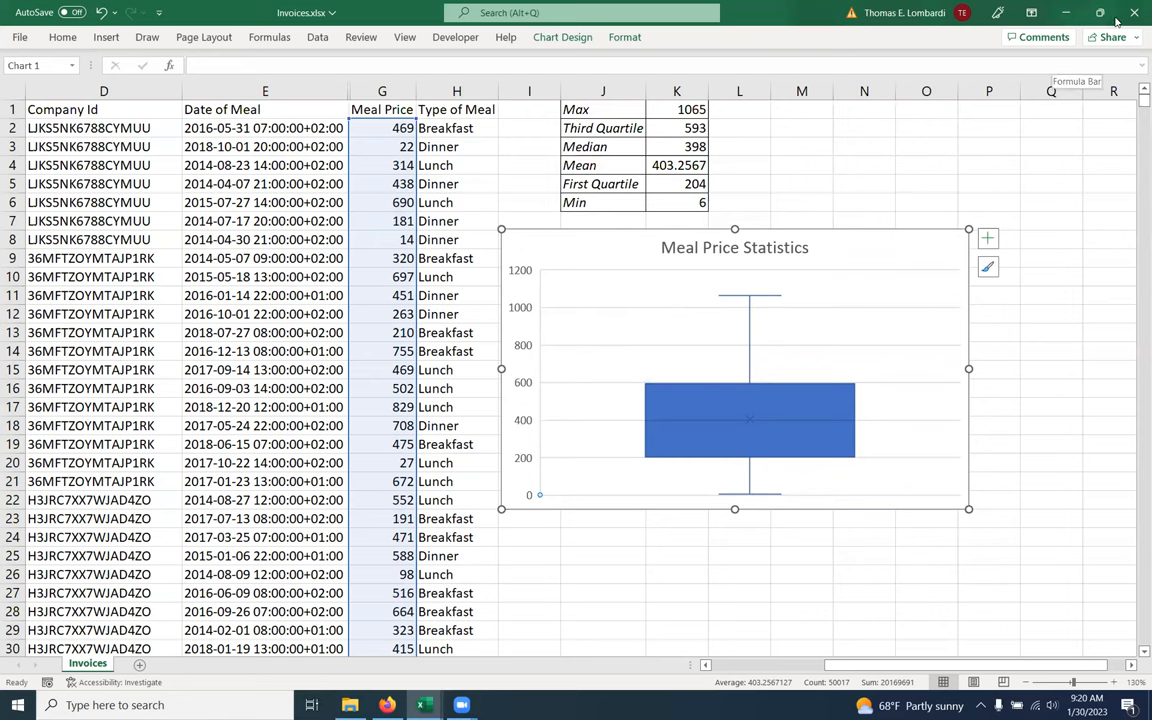
mouse_move(1100, 14)
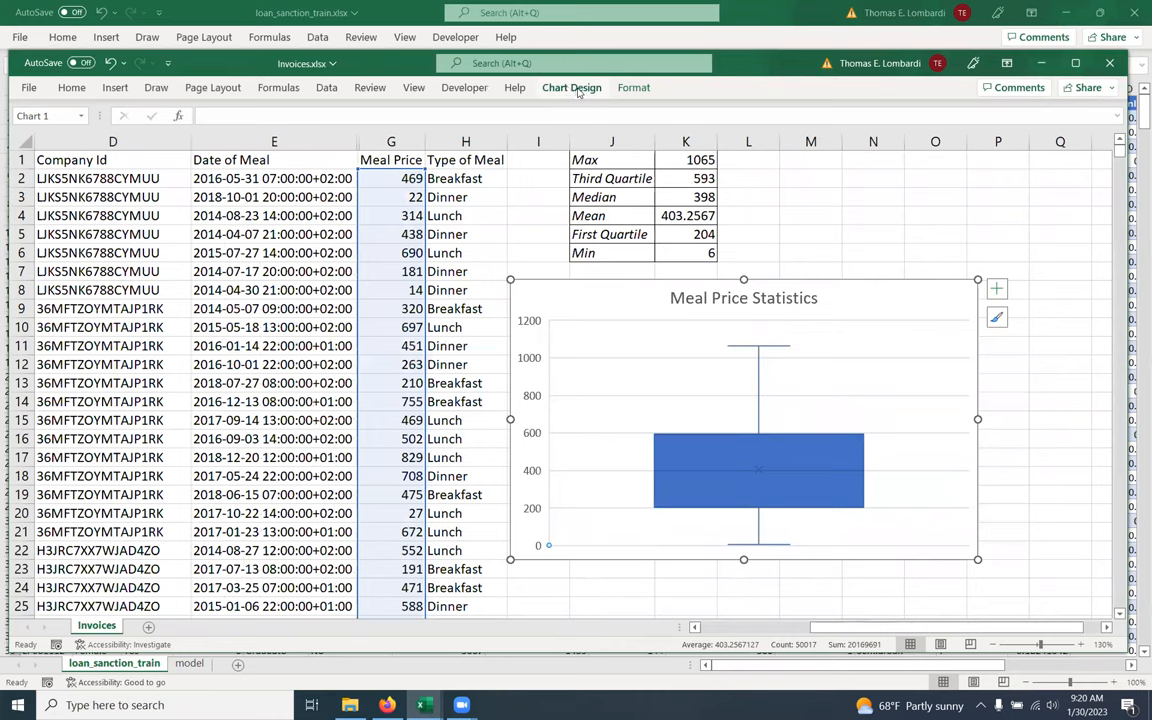
Step: Add a Primary Vertical axis title to the chart and select it for editing
left_click(572, 88)
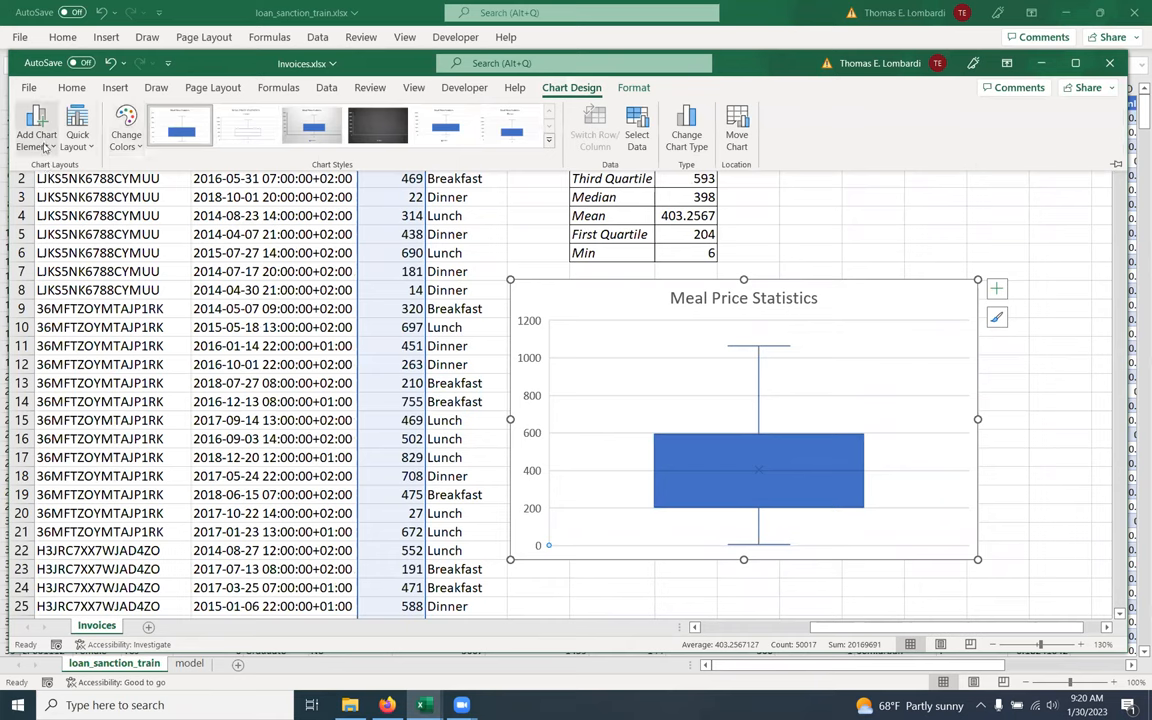
left_click(36, 124)
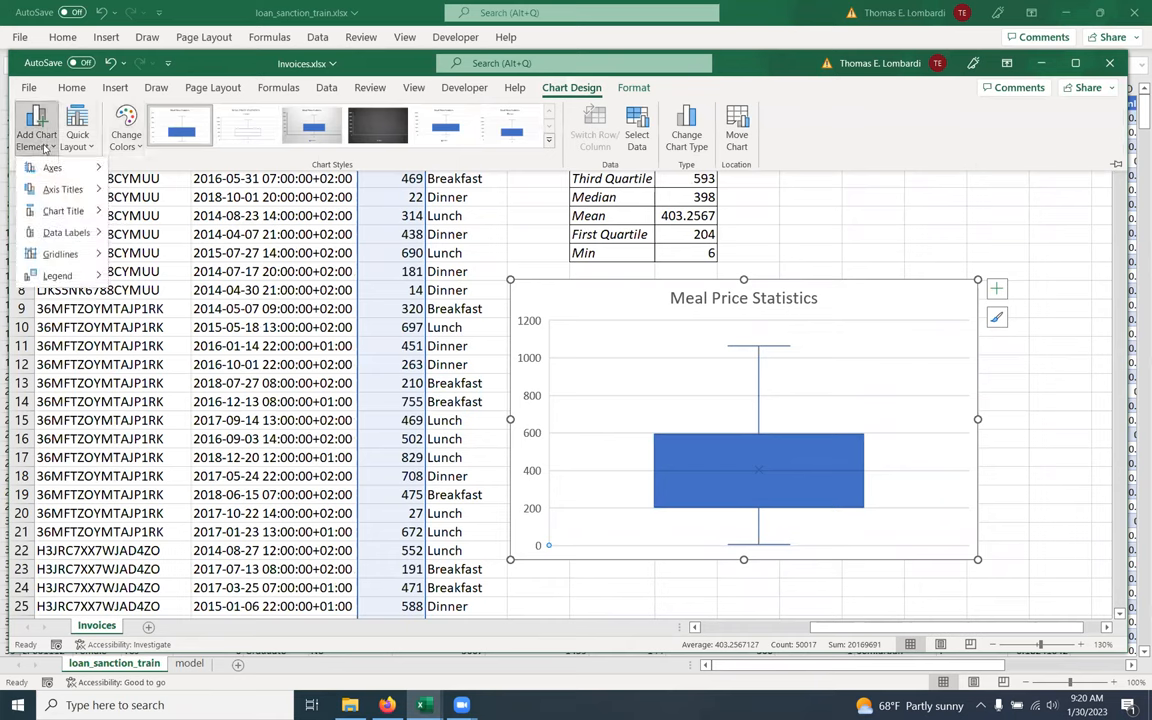
left_click(64, 188)
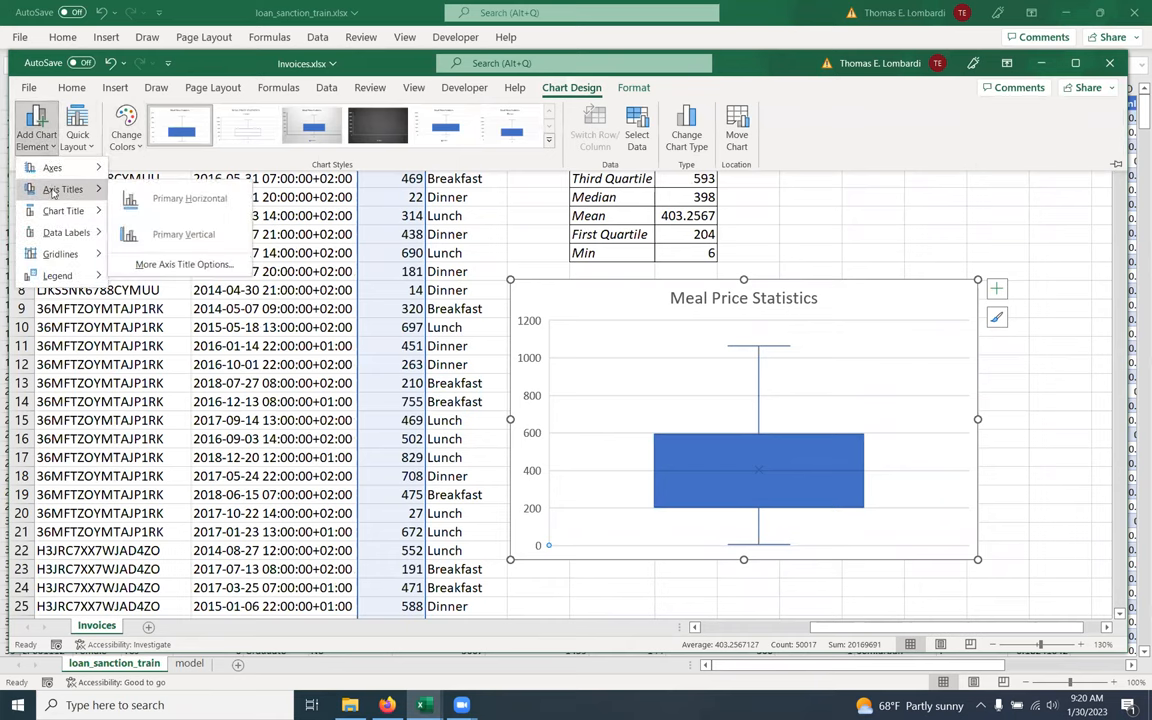
mouse_move(184, 234)
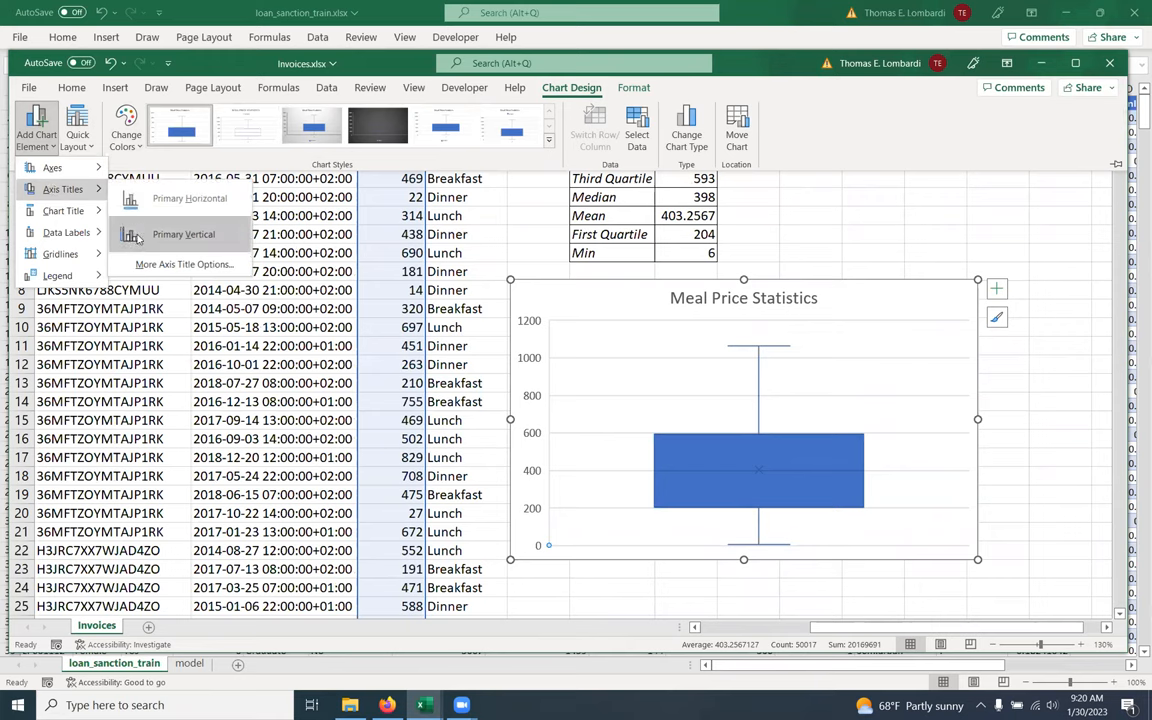
left_click(184, 234)
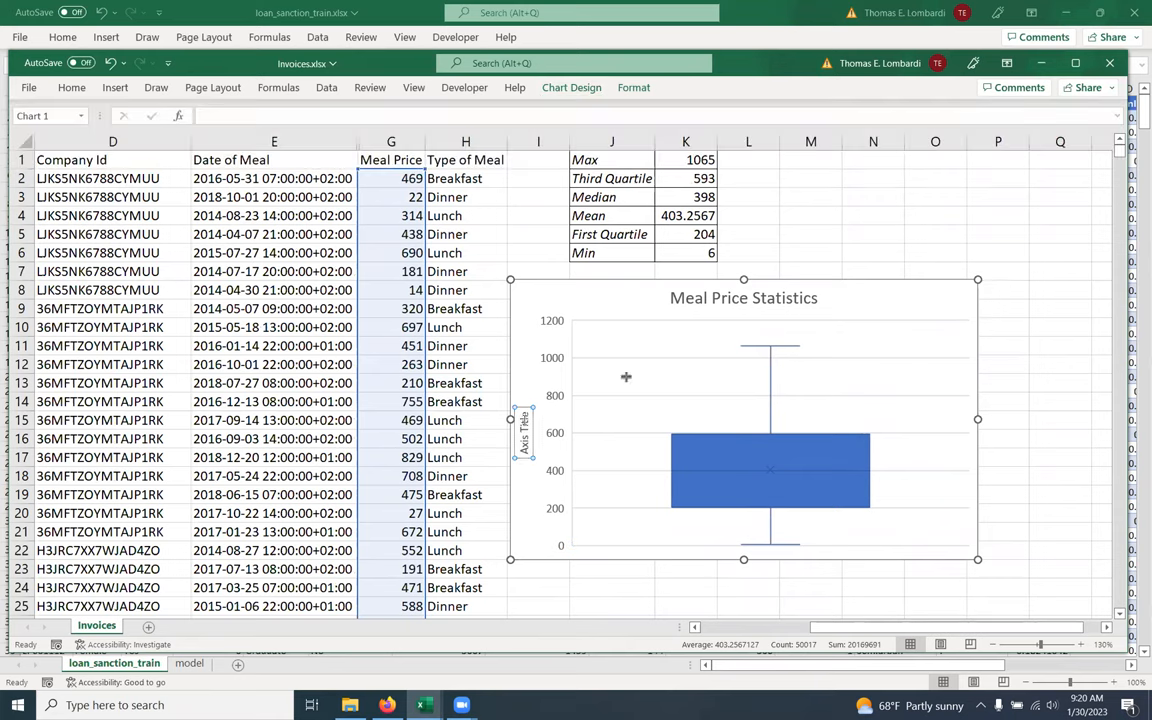
mouse_move(572, 432)
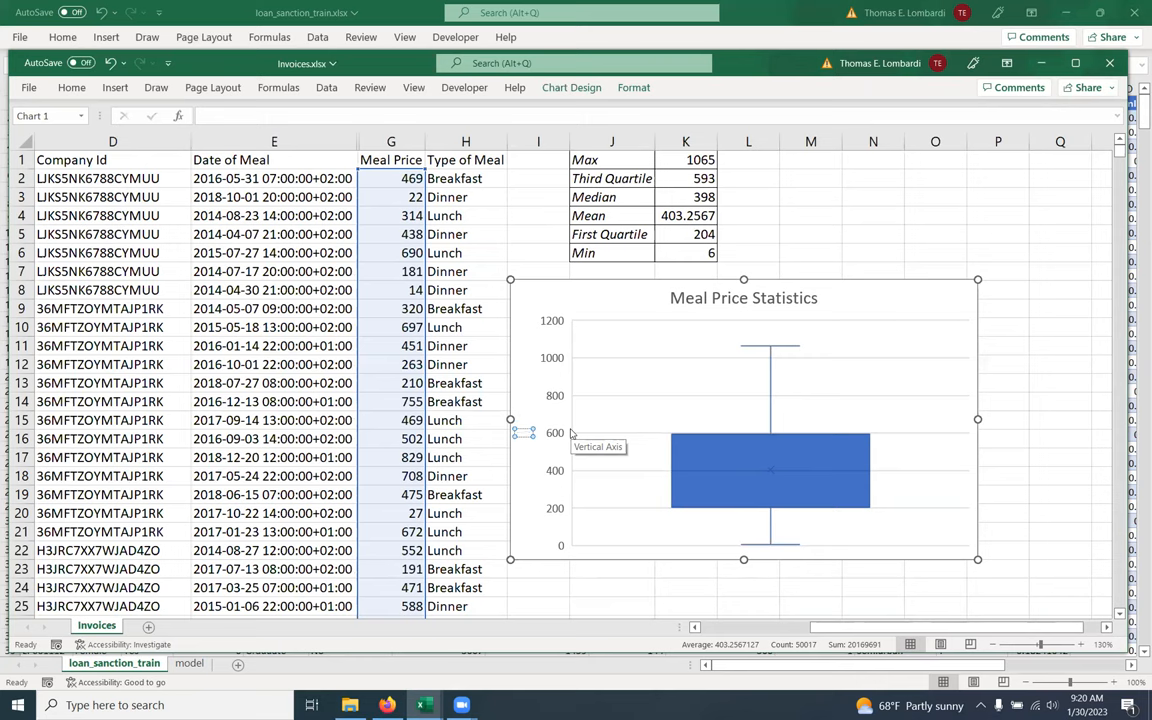
left_click(524, 432)
type("Meal Price in USD ($)")
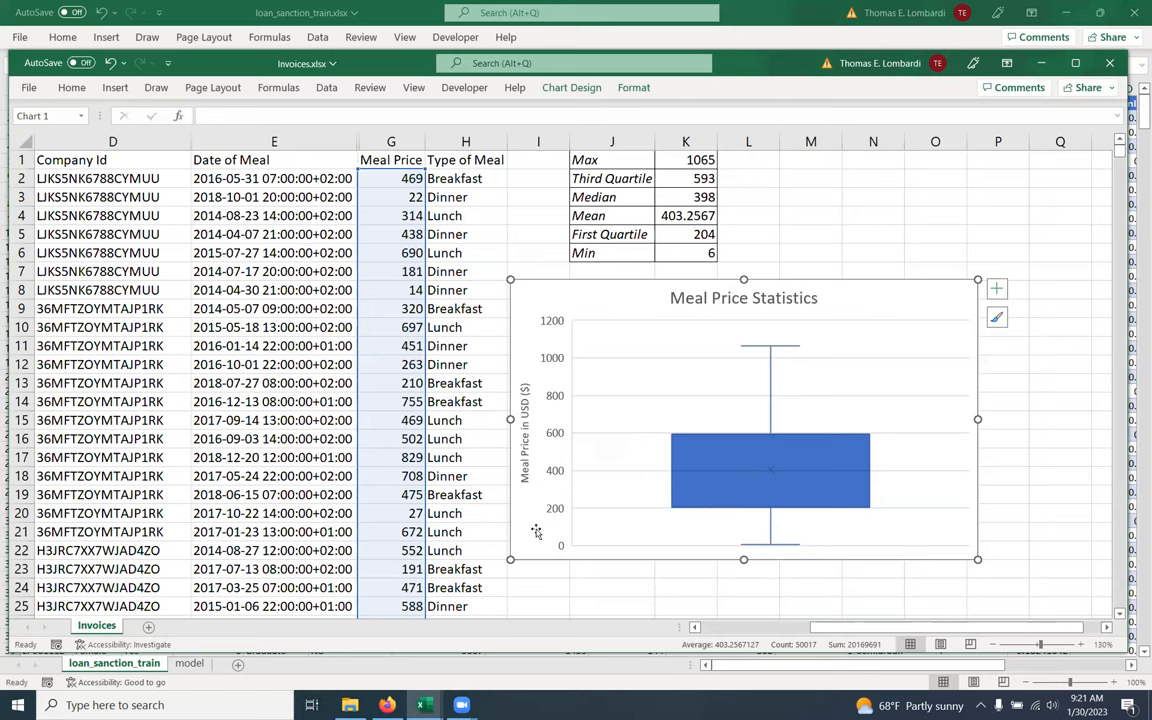
mouse_move(644, 468)
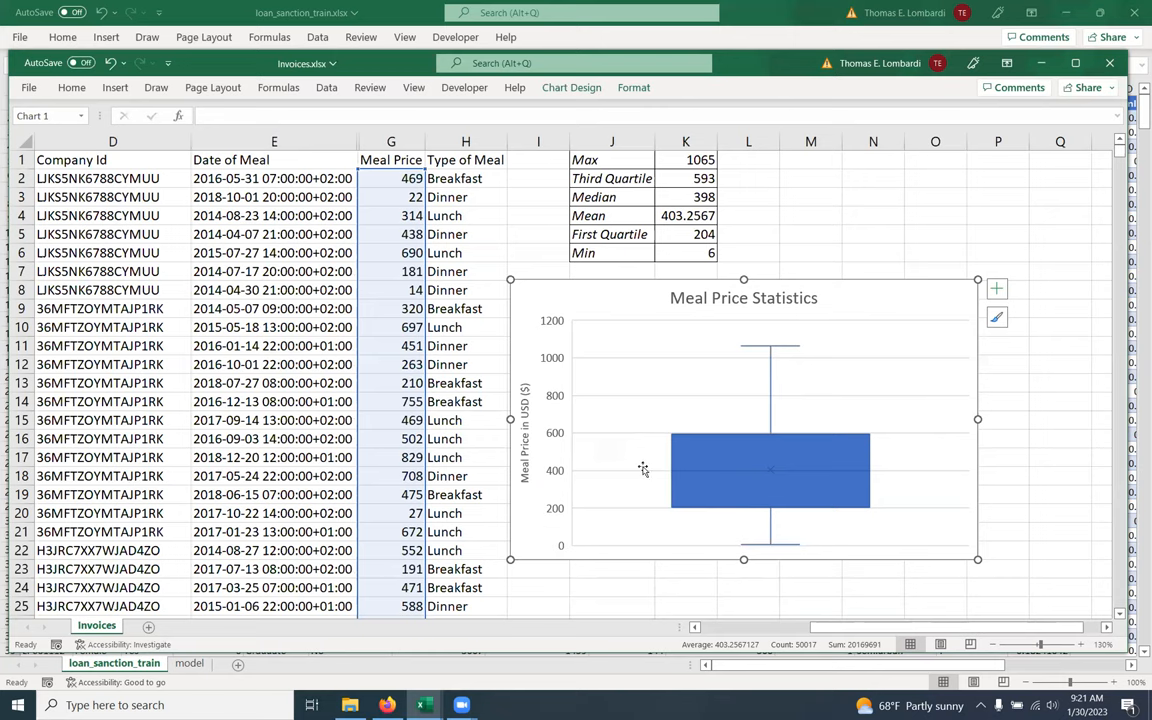
mouse_move(784, 368)
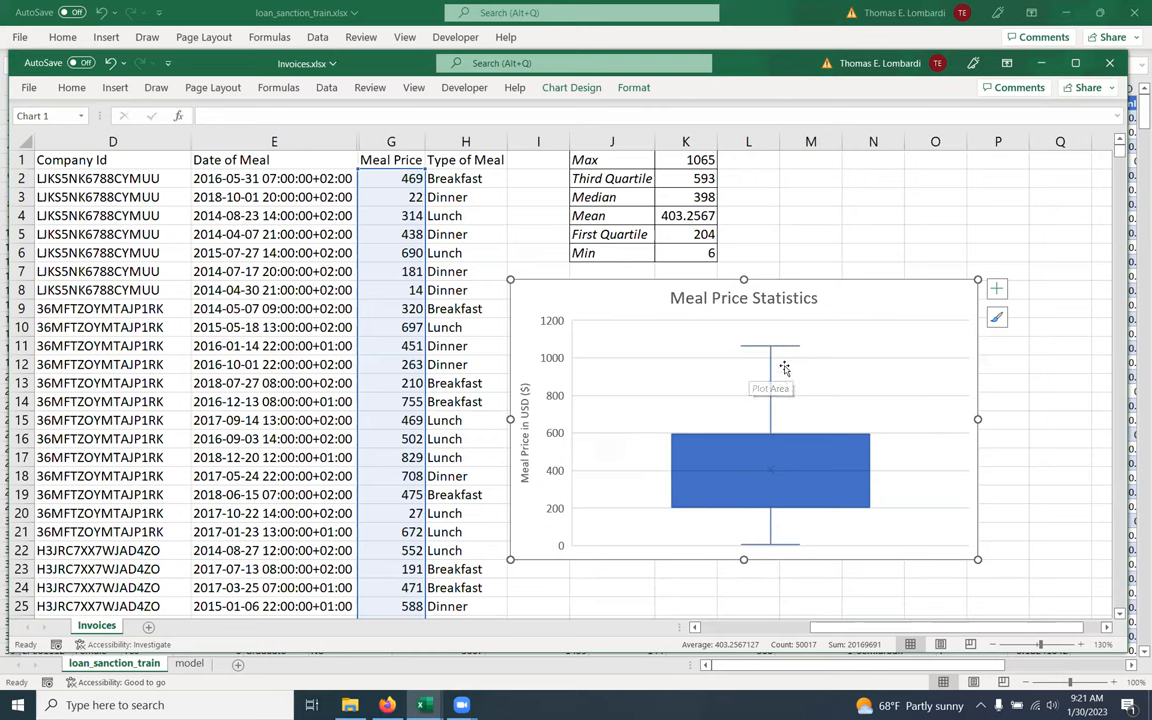
mouse_move(832, 356)
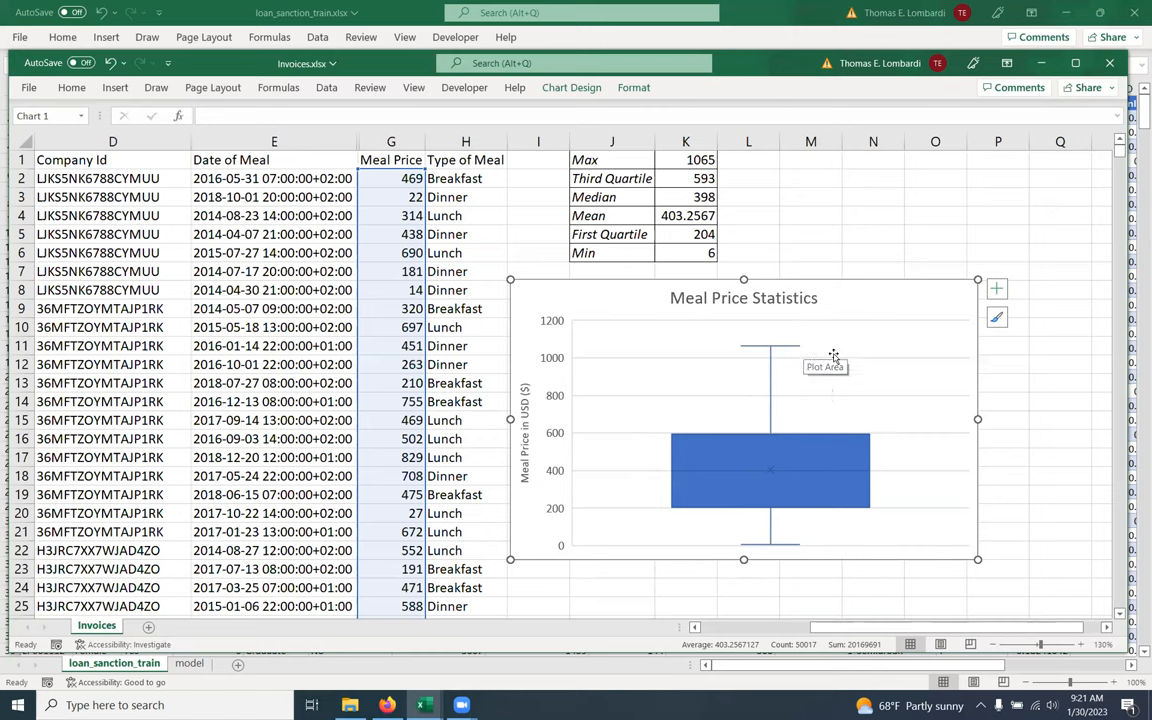
mouse_move(704, 188)
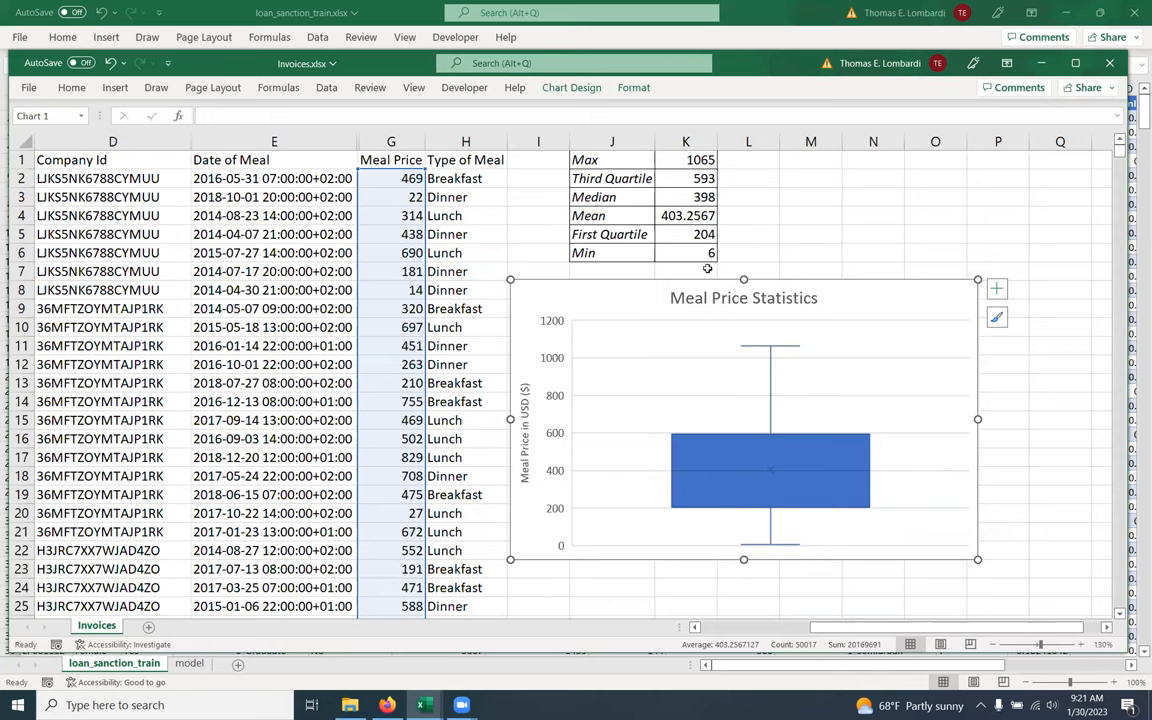
mouse_move(708, 268)
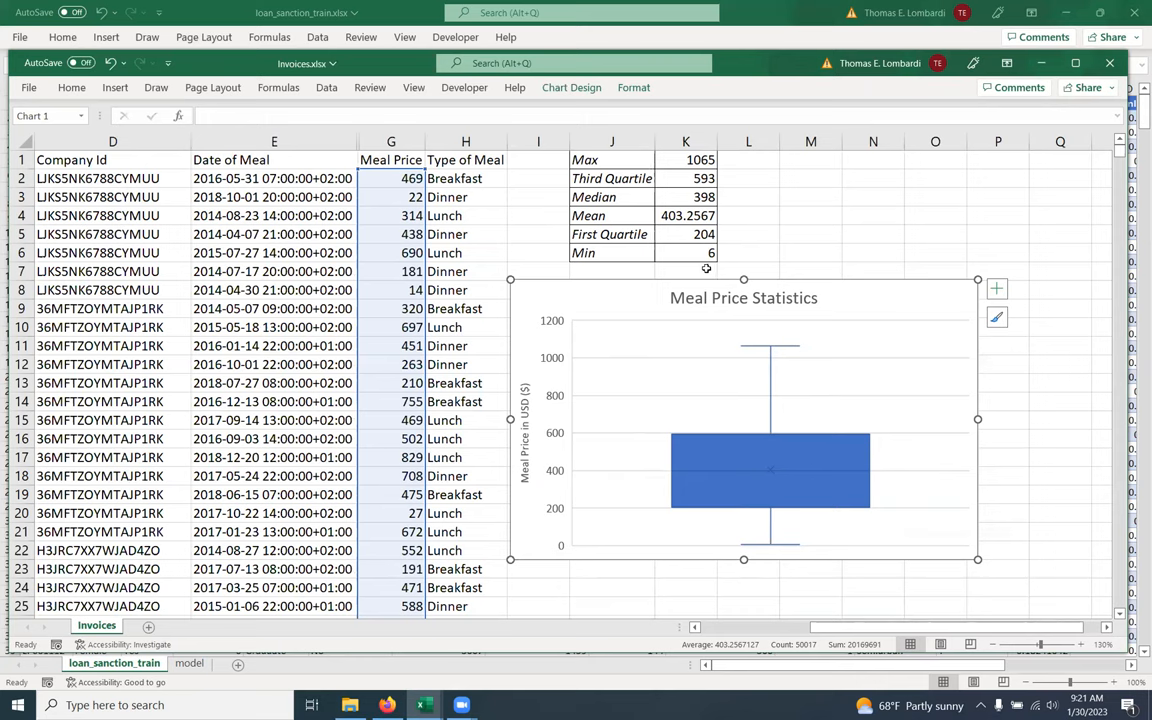
mouse_move(724, 308)
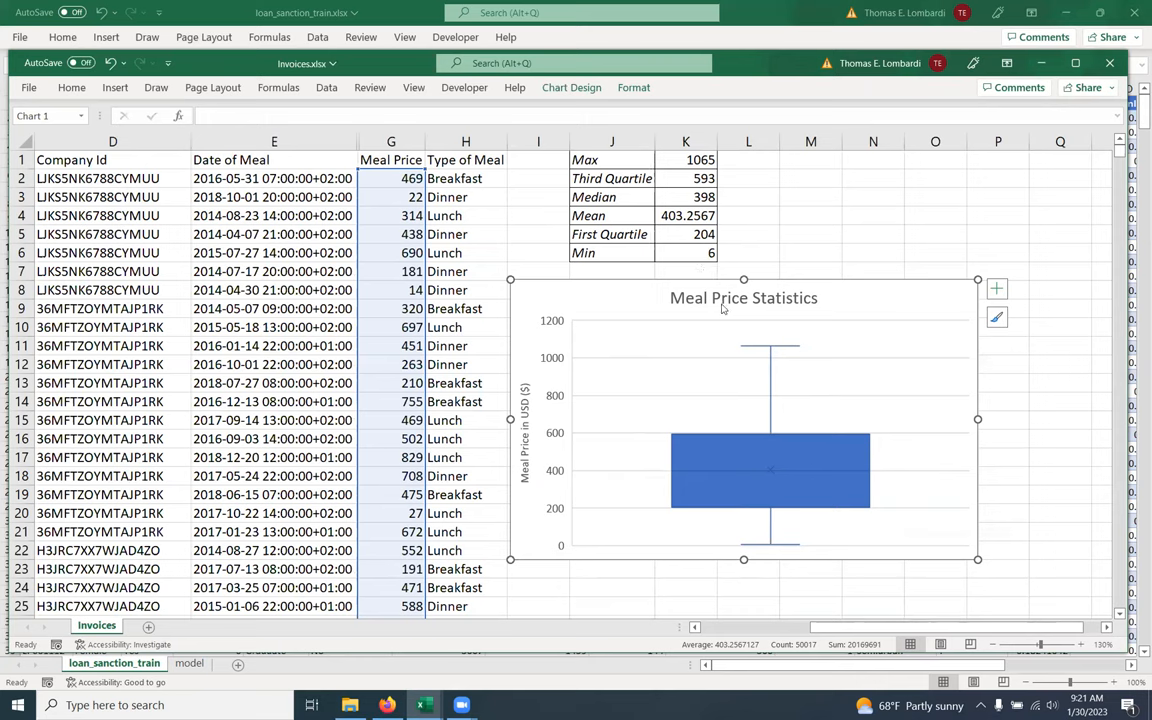
mouse_move(676, 476)
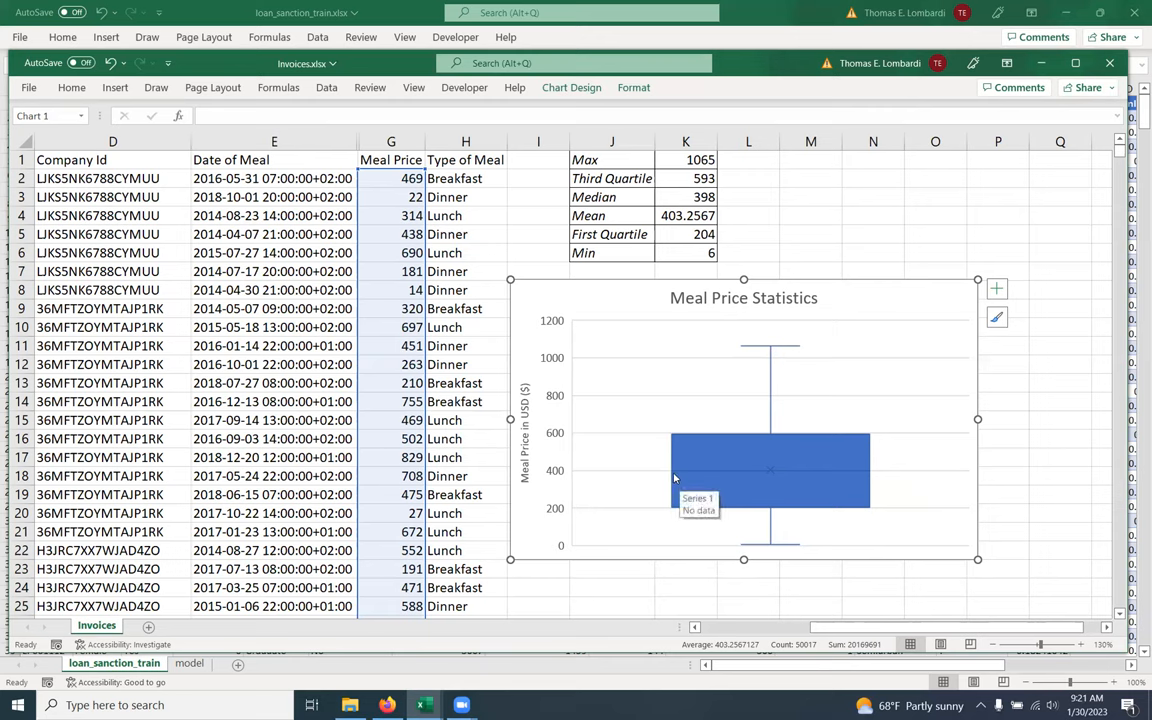
mouse_move(736, 480)
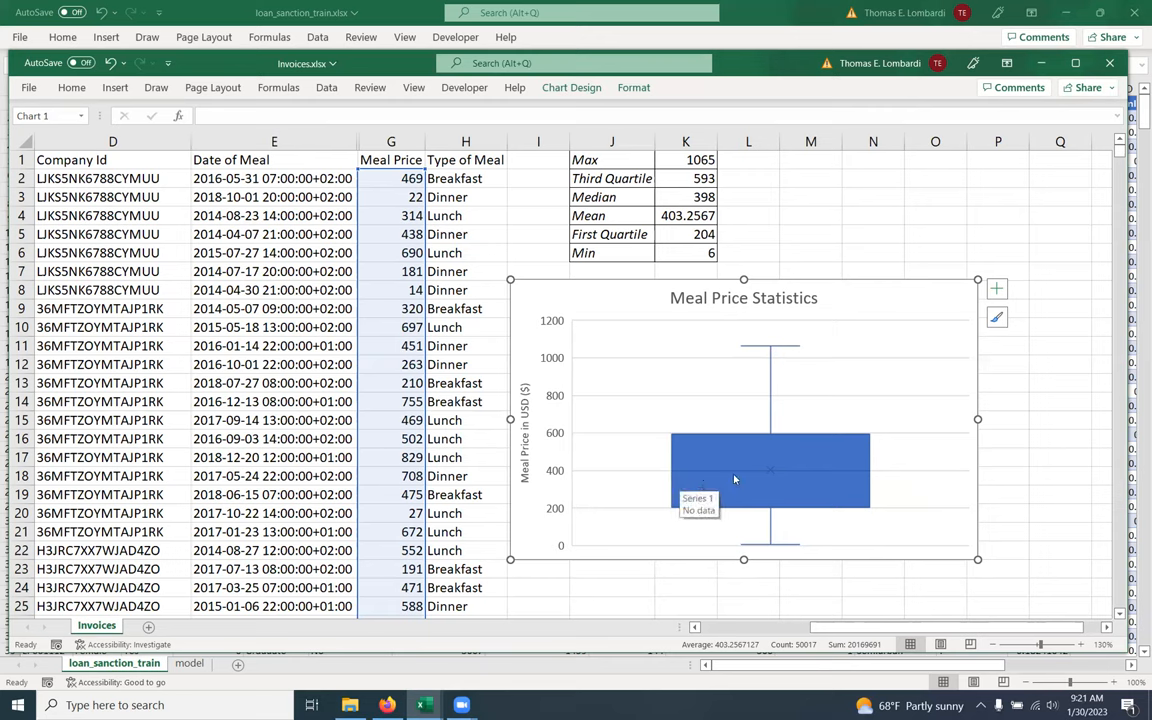
mouse_move(858, 476)
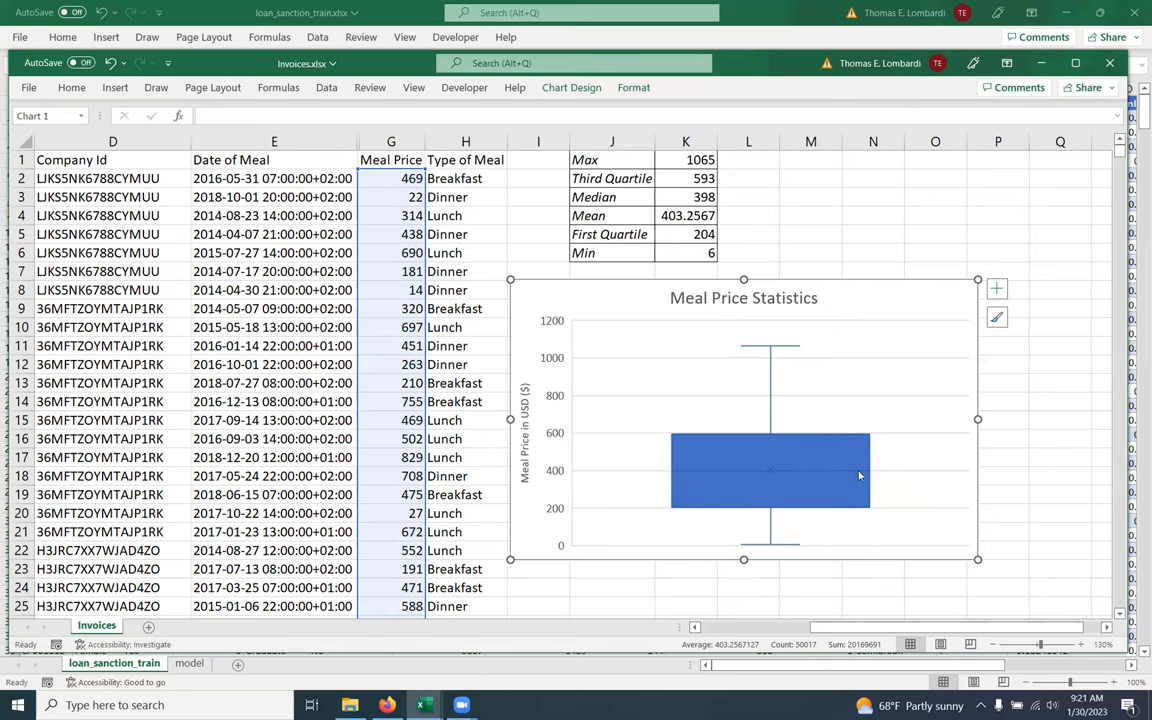
mouse_move(772, 472)
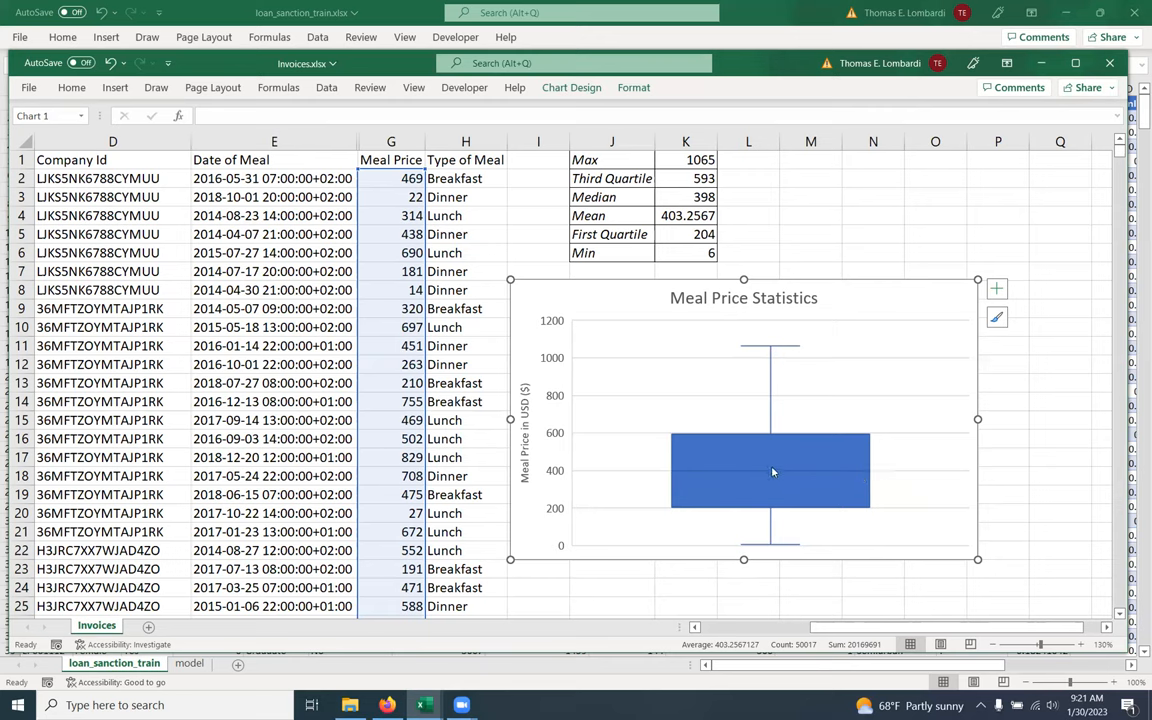
mouse_move(772, 472)
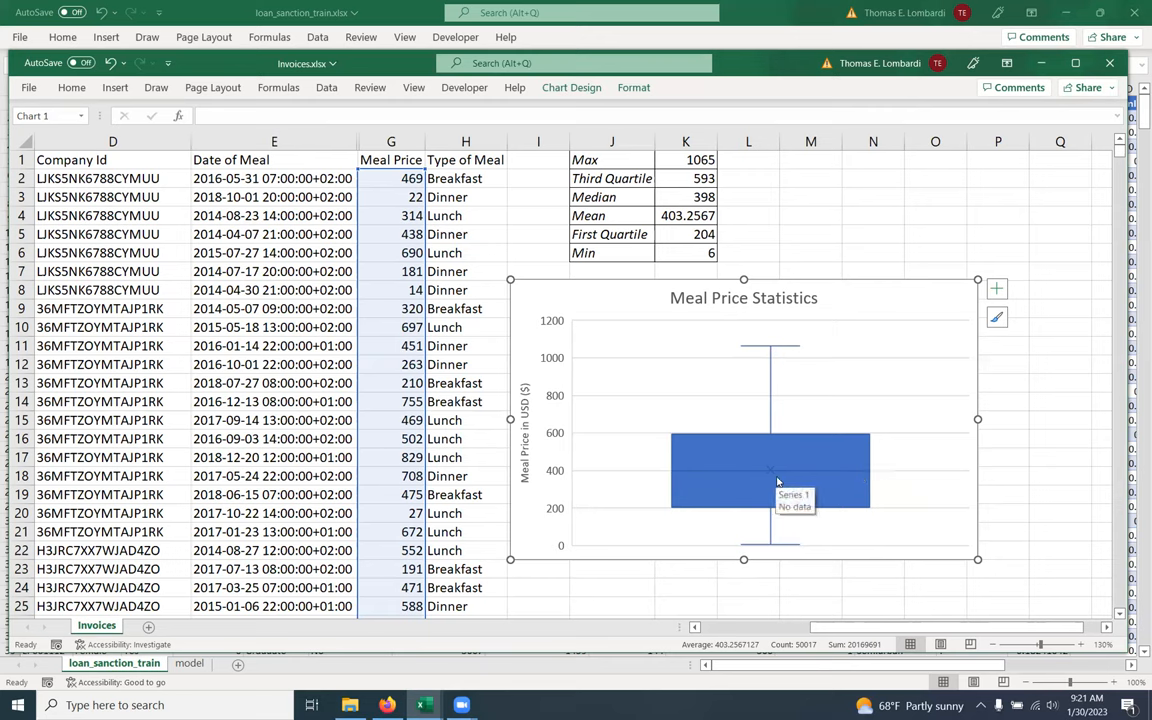
mouse_move(688, 444)
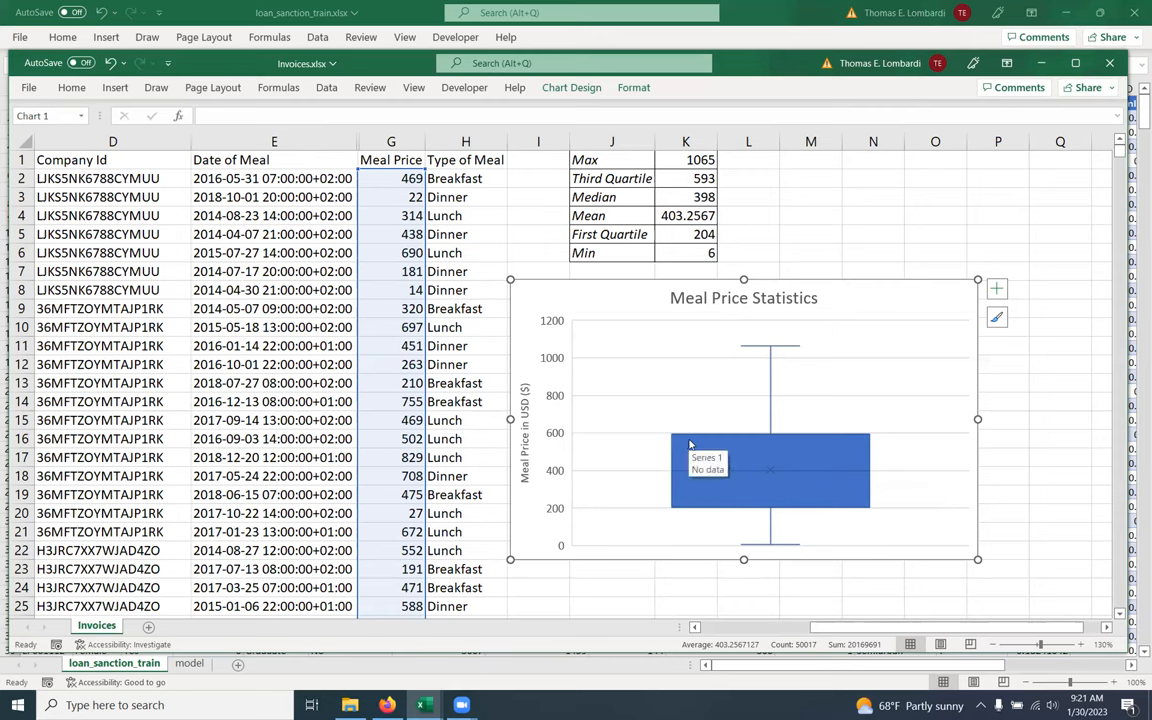
mouse_move(820, 446)
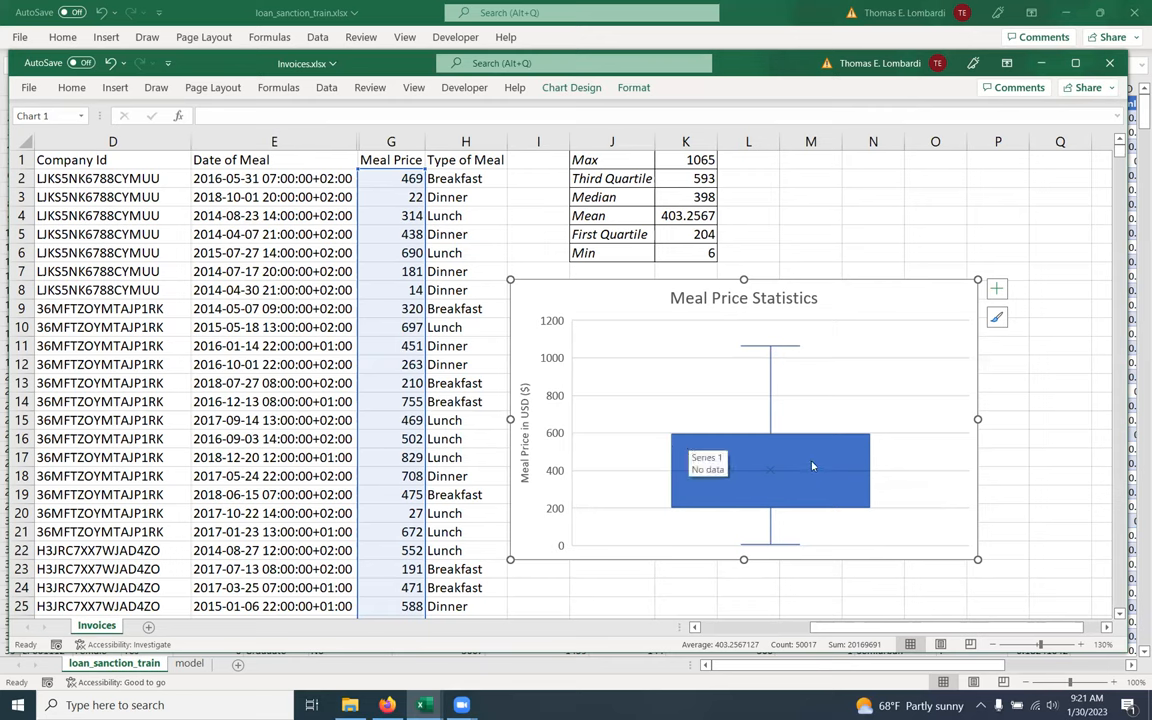
mouse_move(808, 512)
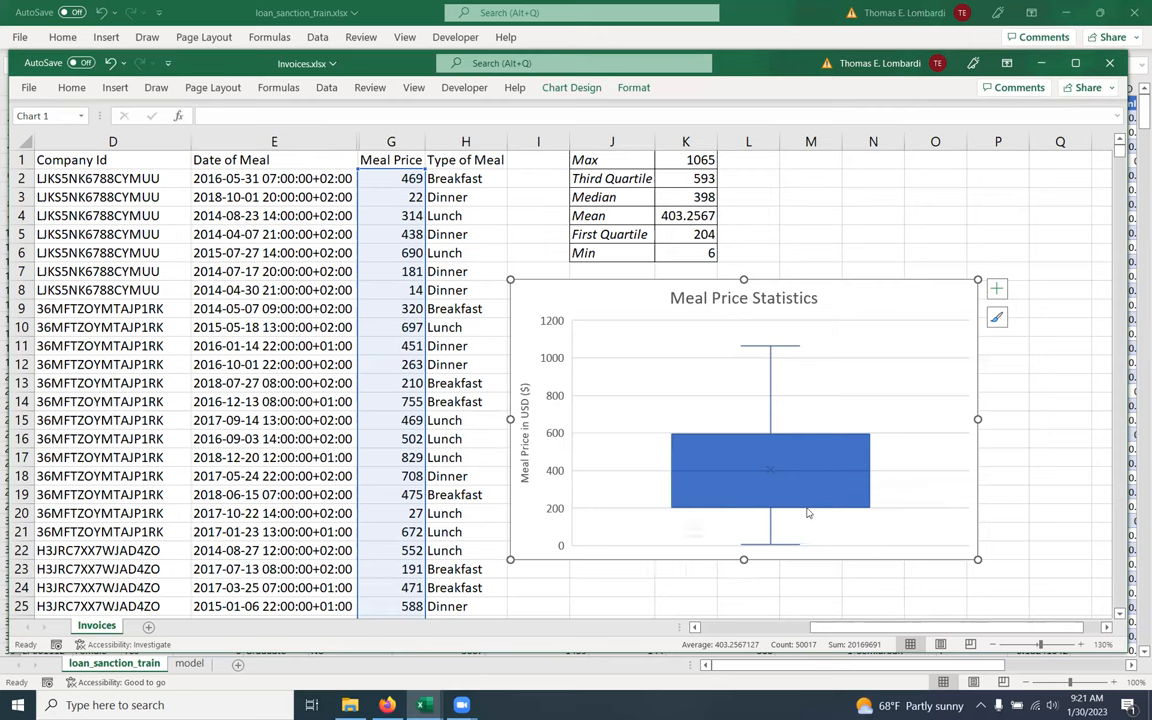
mouse_move(848, 512)
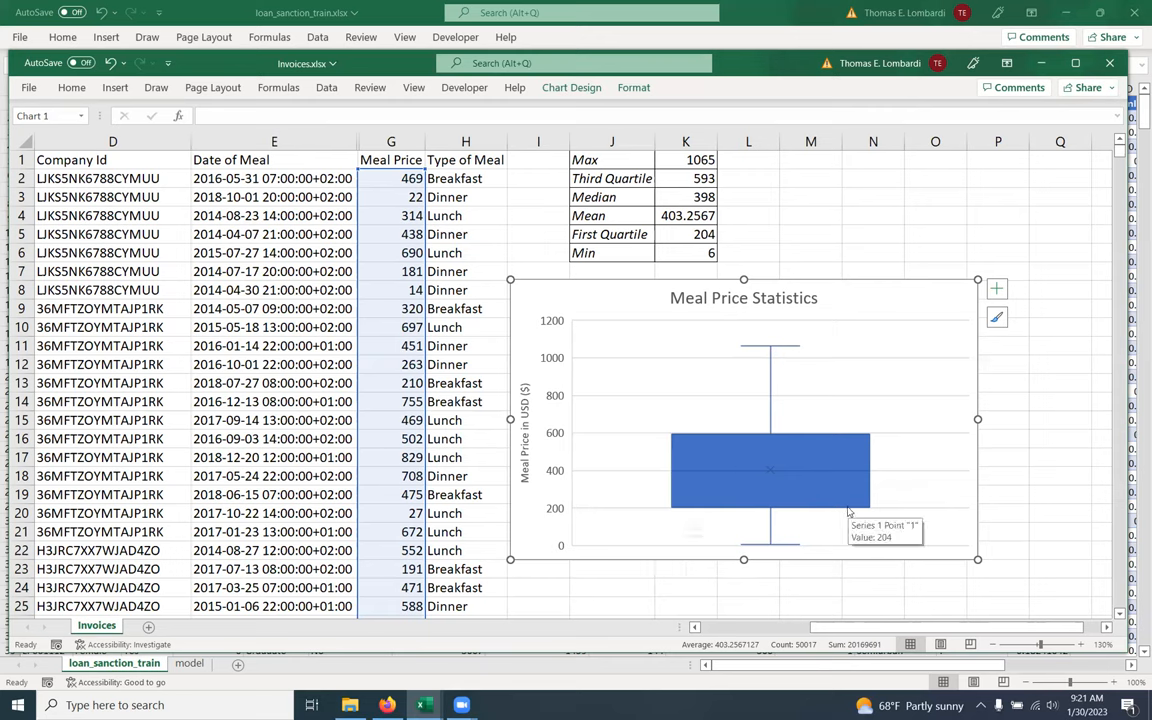
mouse_move(750, 550)
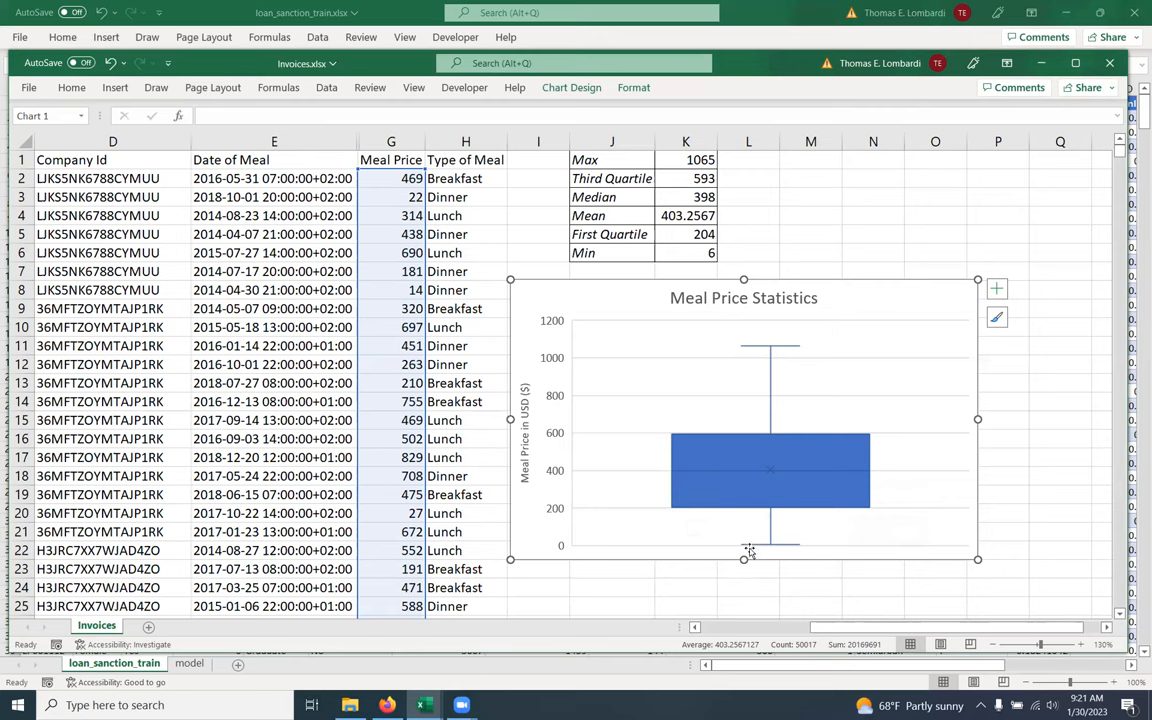
mouse_move(808, 348)
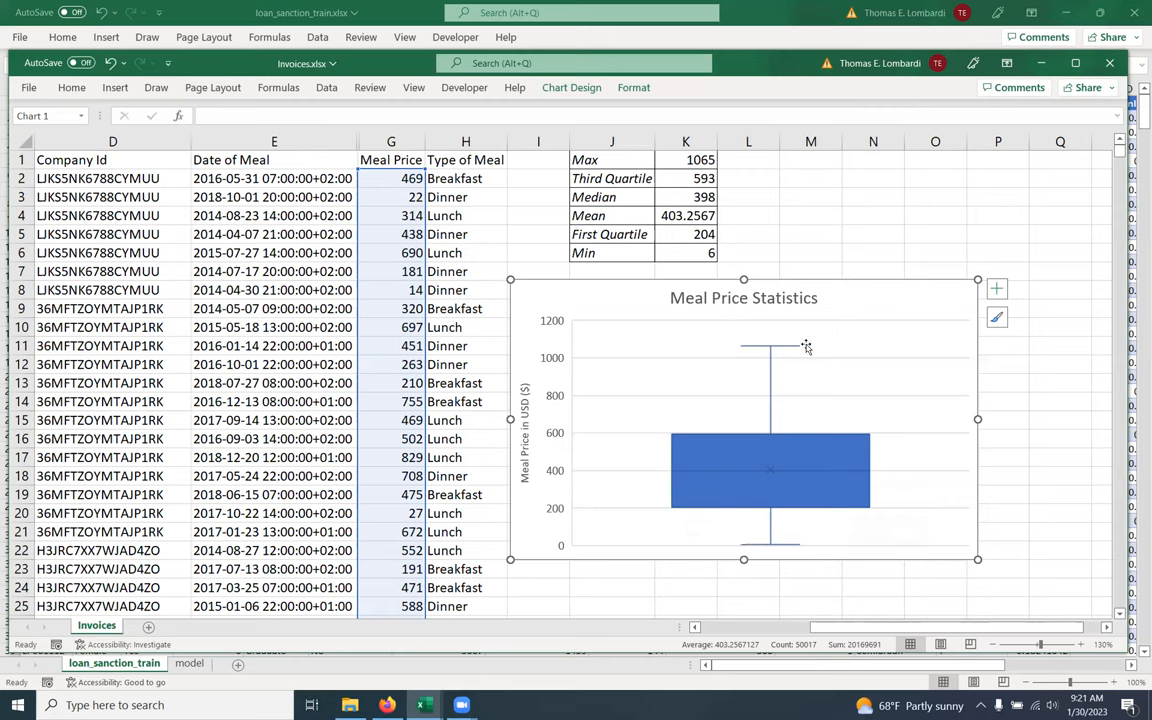
mouse_move(802, 344)
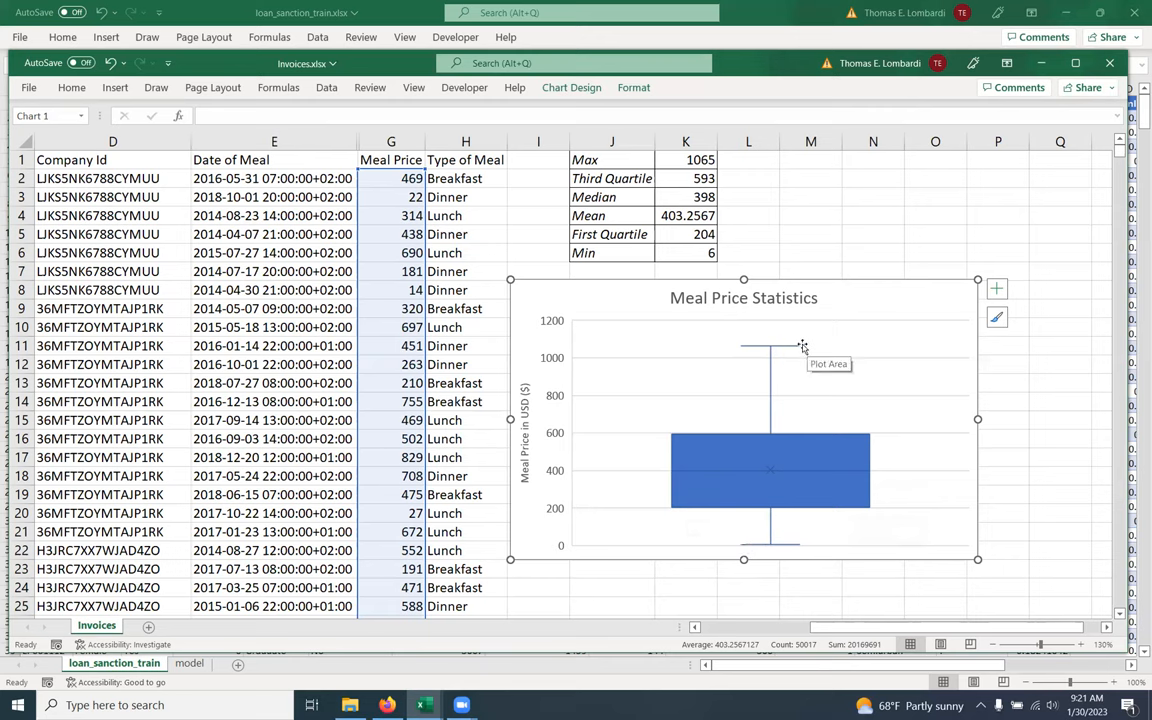
mouse_move(728, 348)
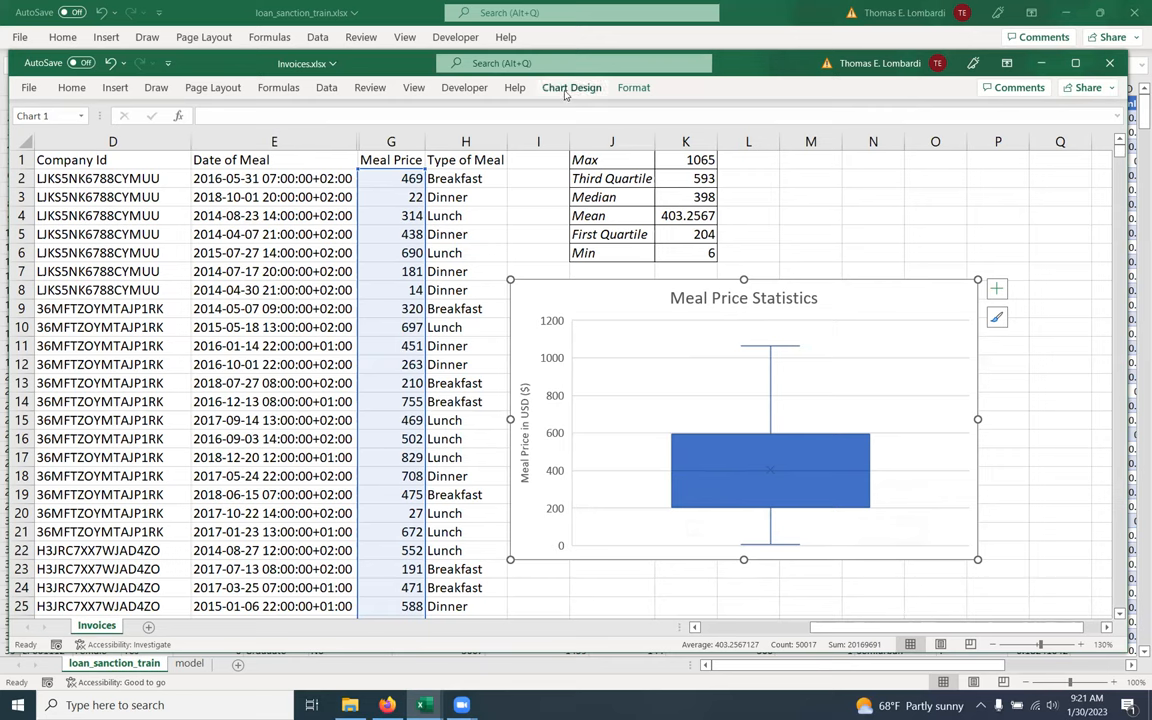
Step: Add data labels positioned to the right of the box plot values
left_click(572, 88)
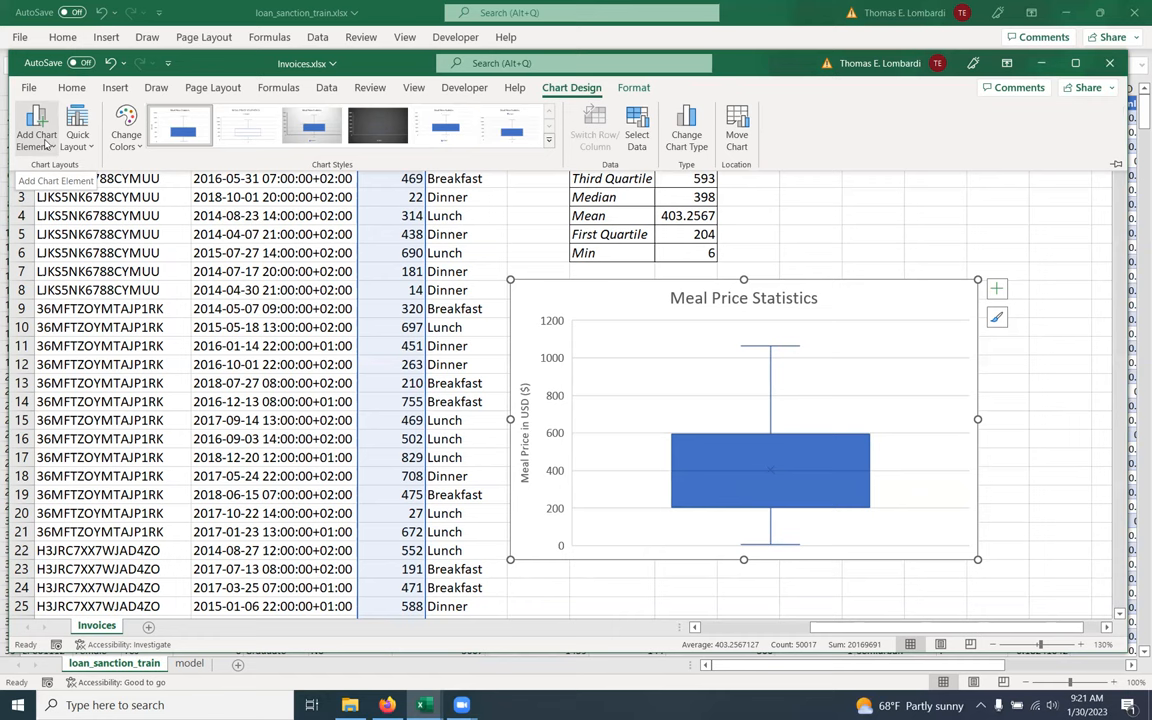
left_click(36, 124)
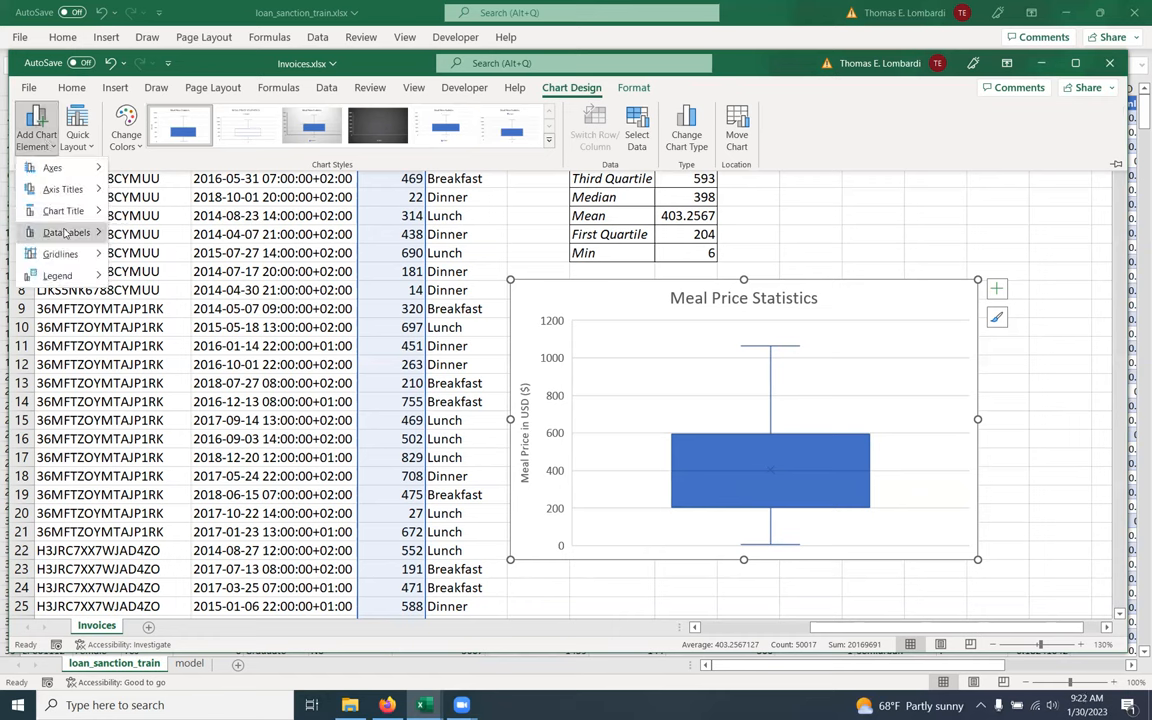
left_click(68, 232)
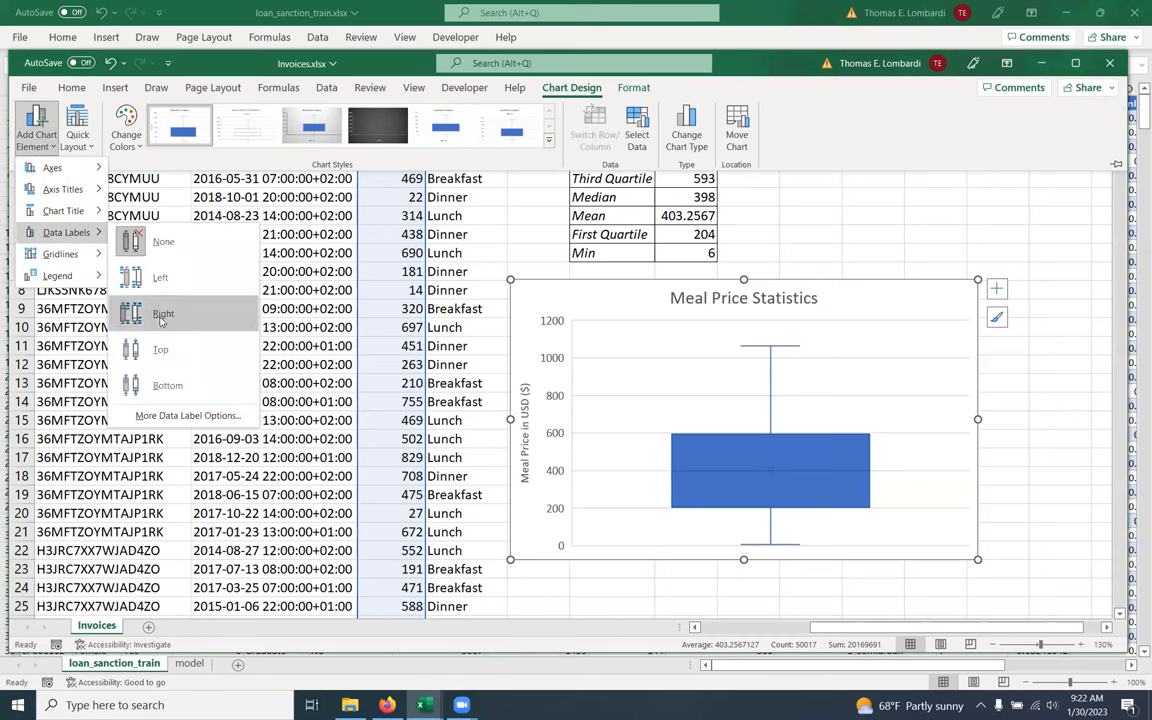
left_click(164, 312)
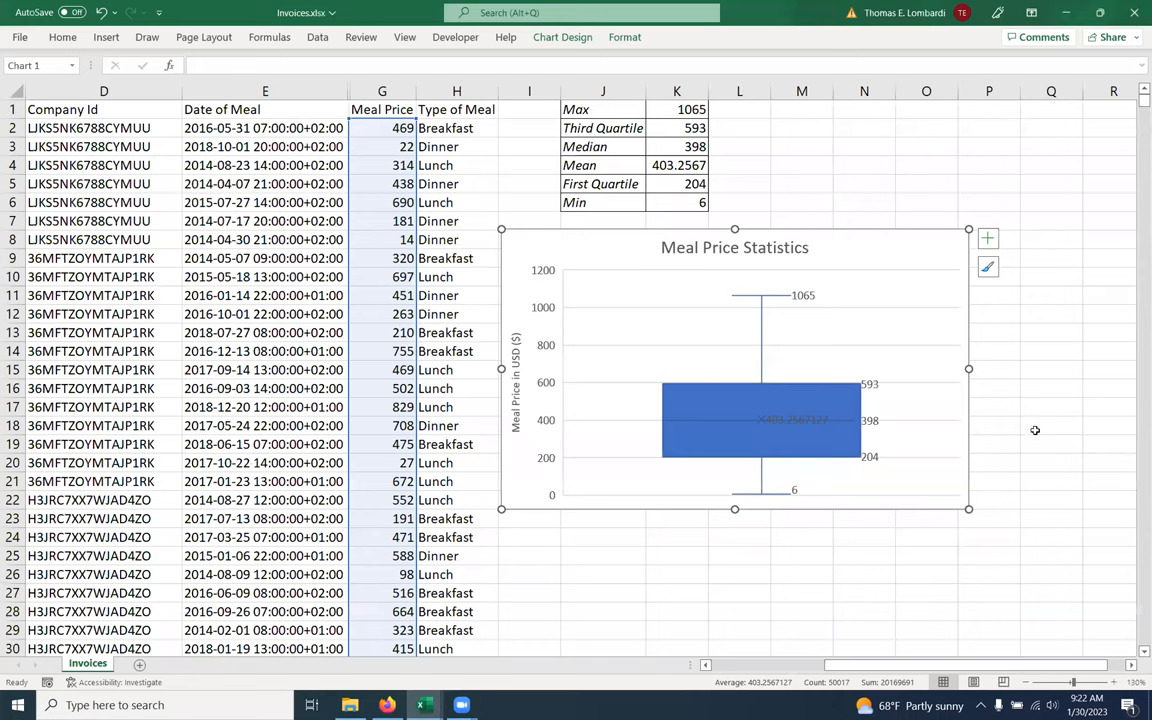
mouse_move(808, 304)
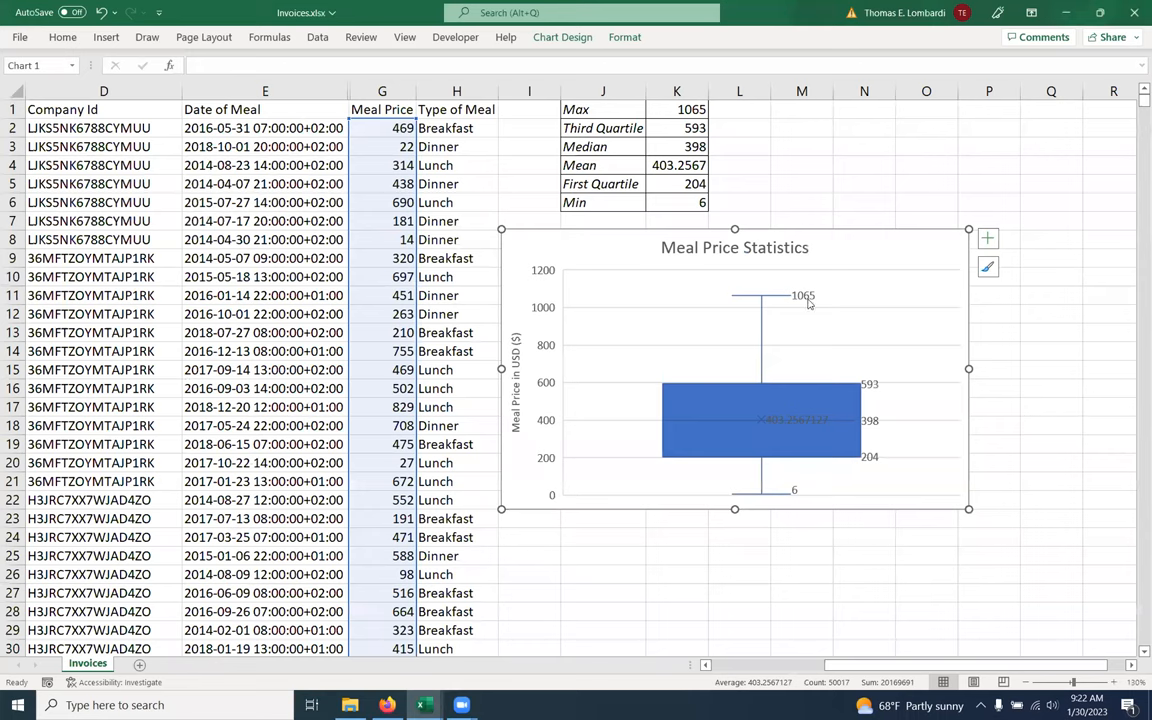
mouse_move(784, 332)
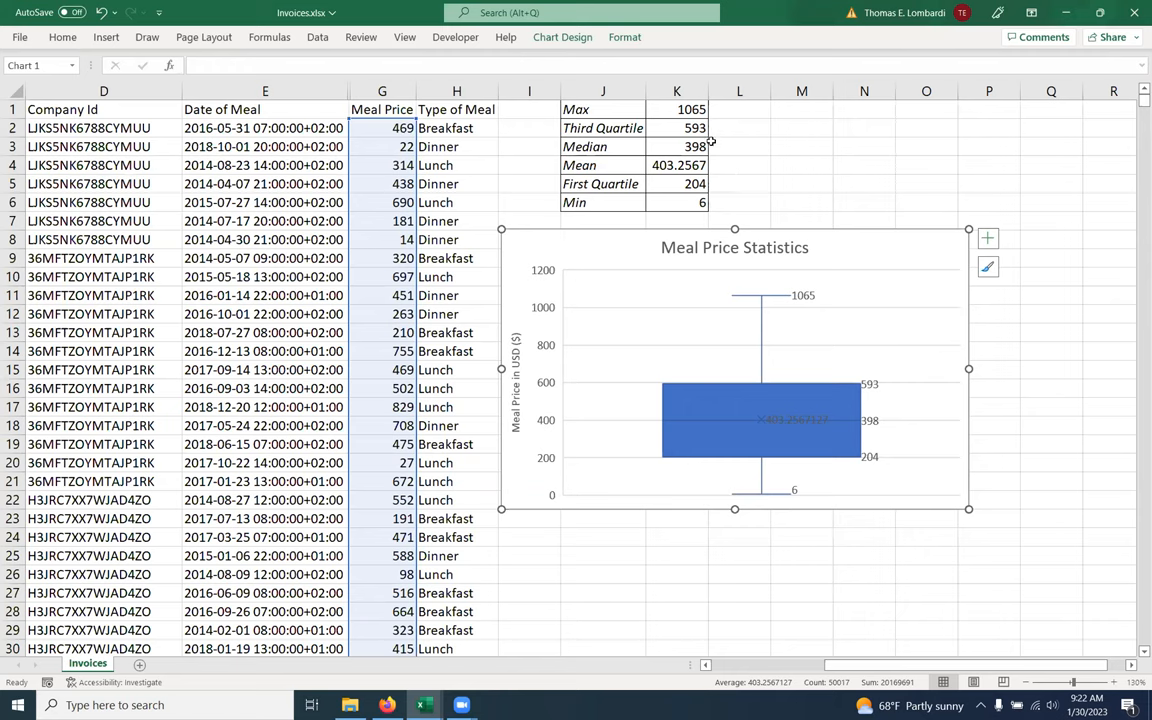
mouse_move(822, 196)
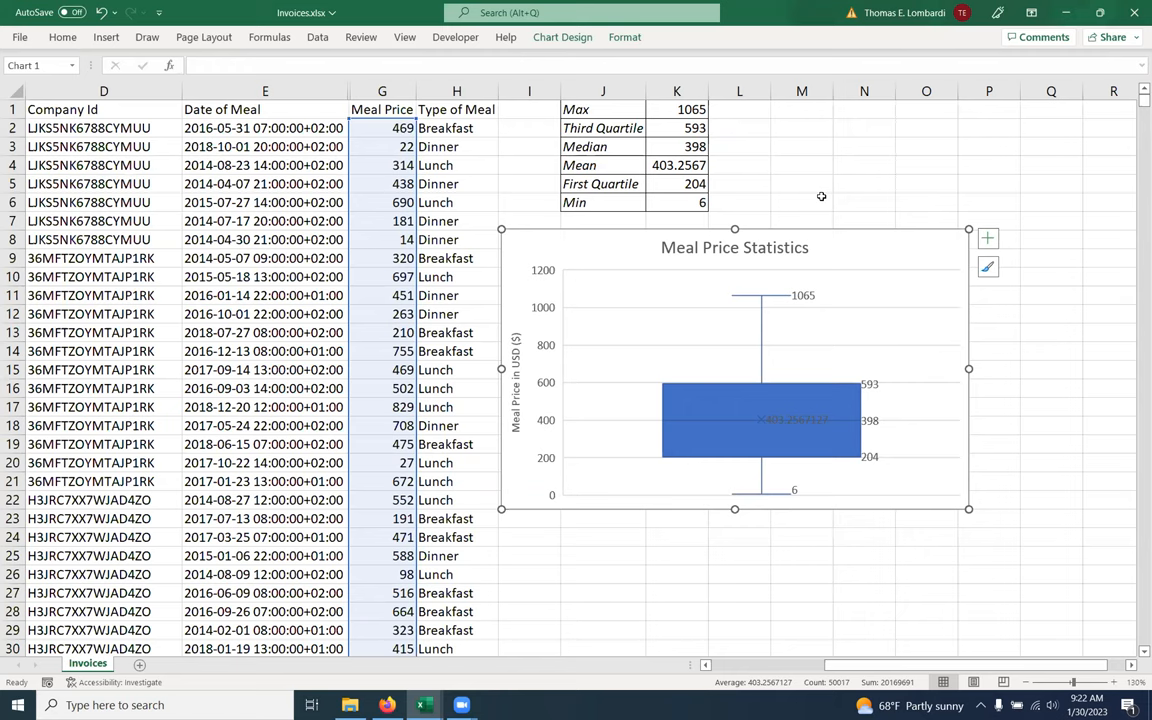
mouse_move(846, 244)
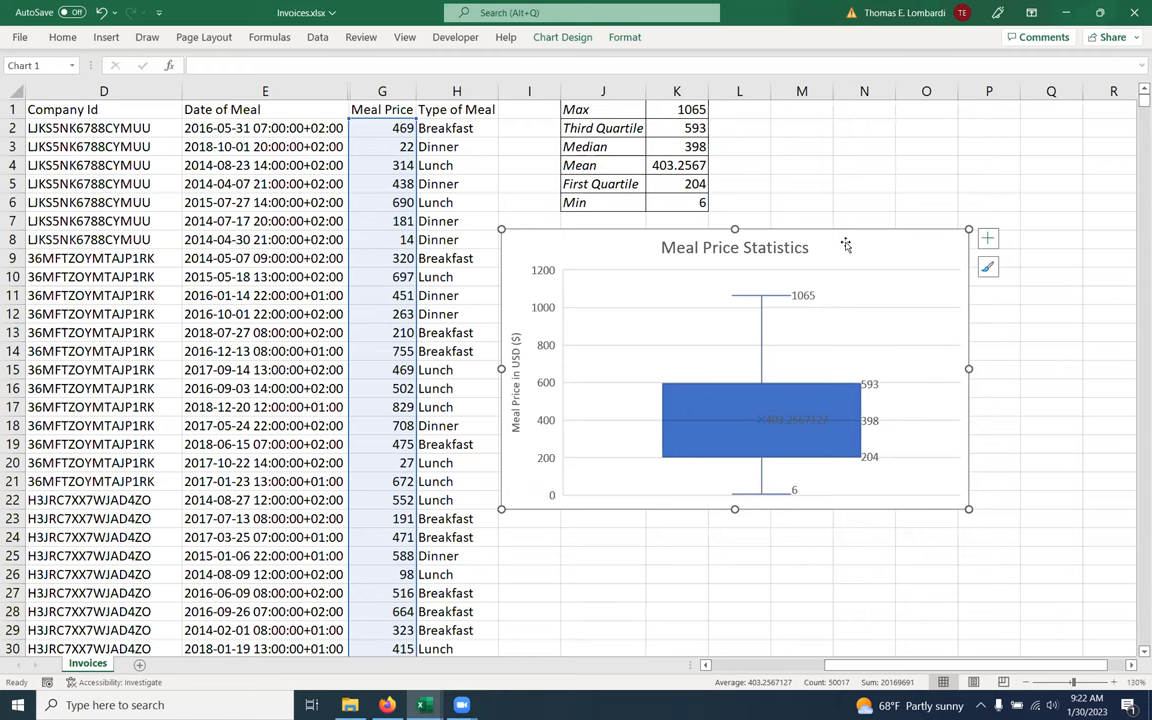
mouse_move(800, 442)
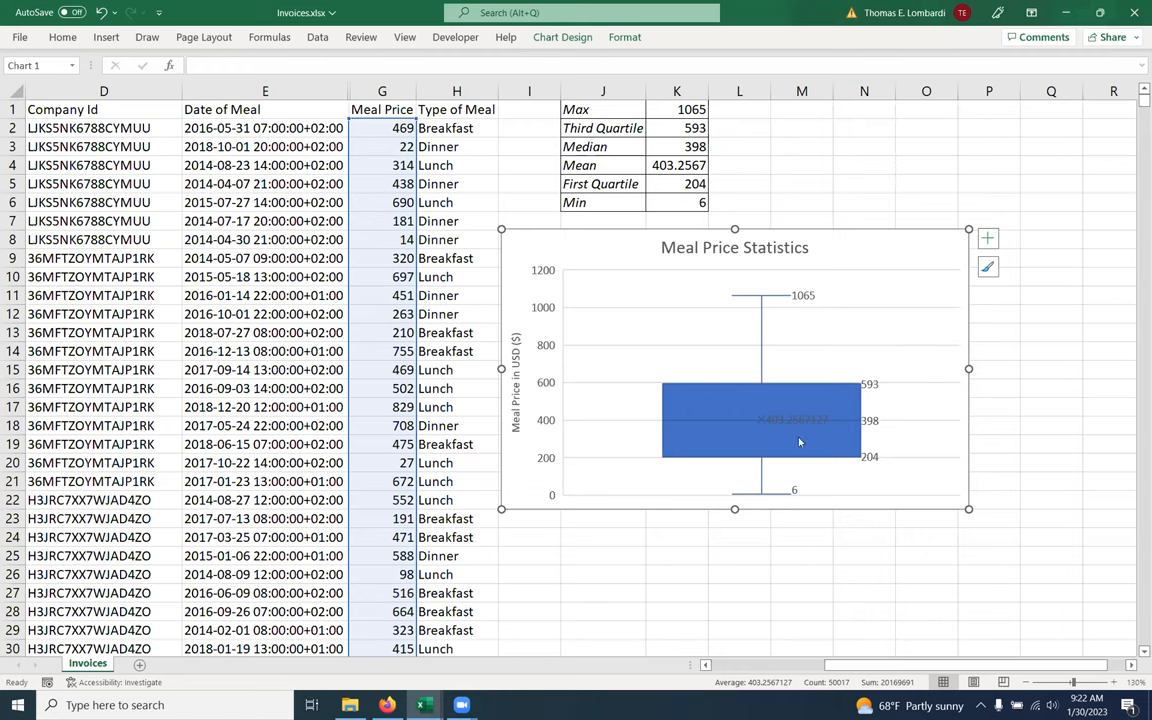
mouse_move(788, 408)
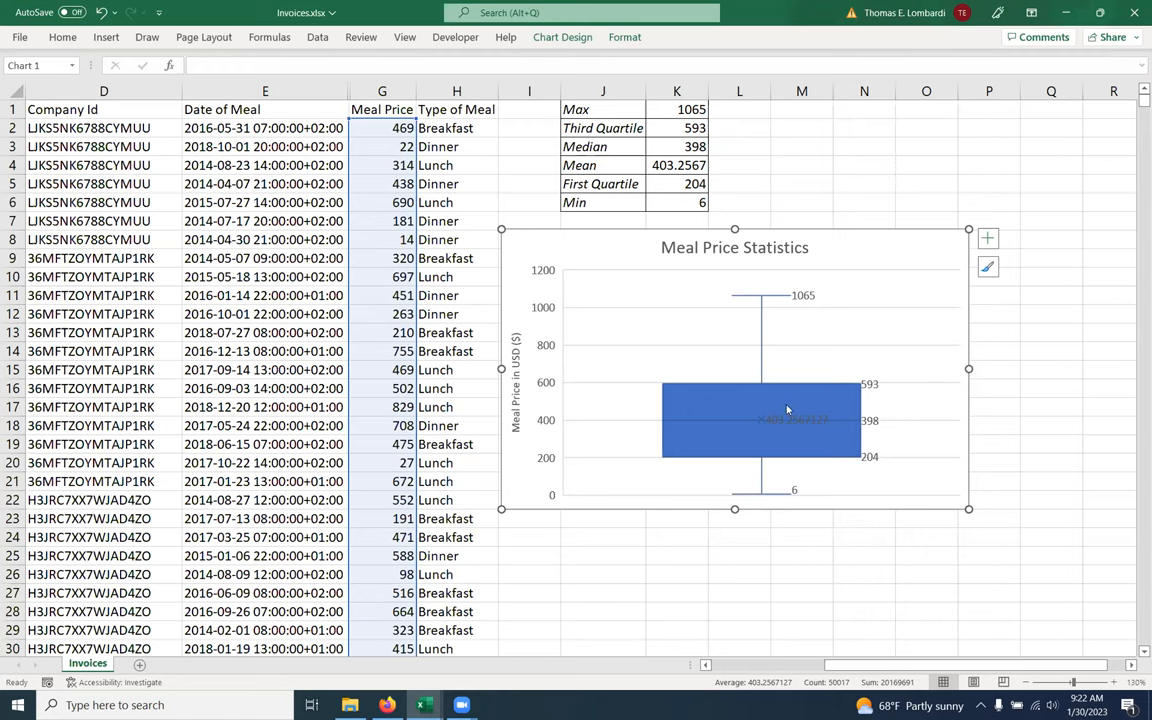
mouse_move(748, 402)
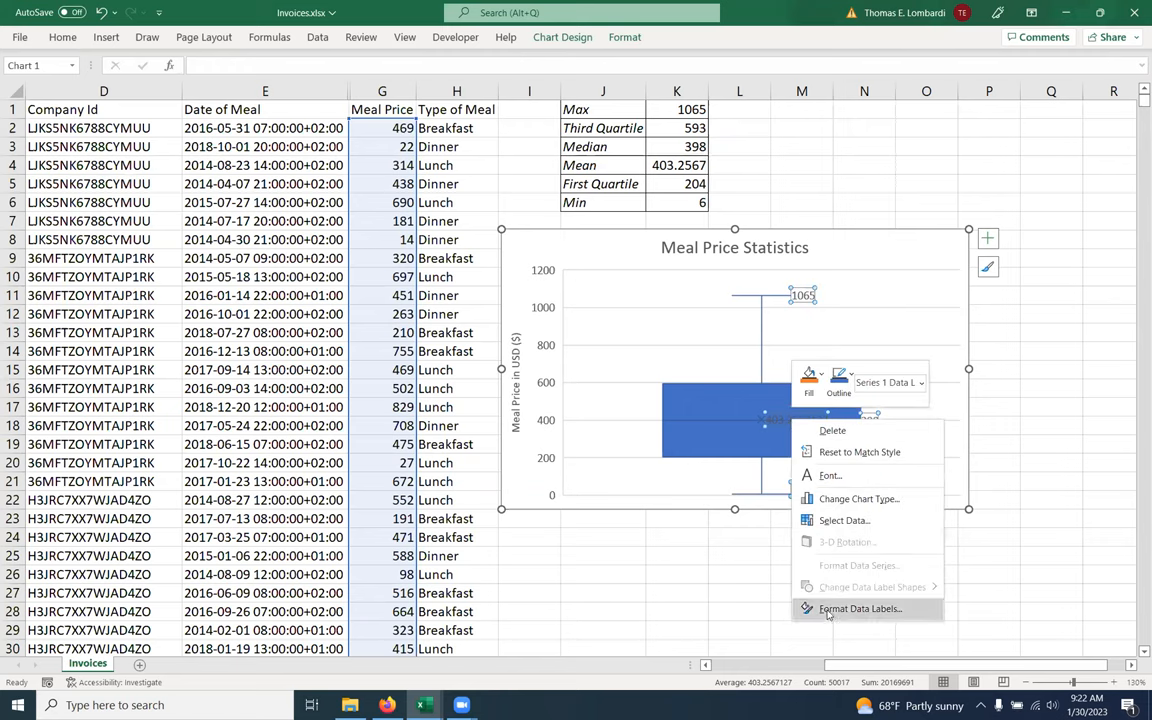
Step: Format the data labels as Number category with two decimal places
left_click(860, 608)
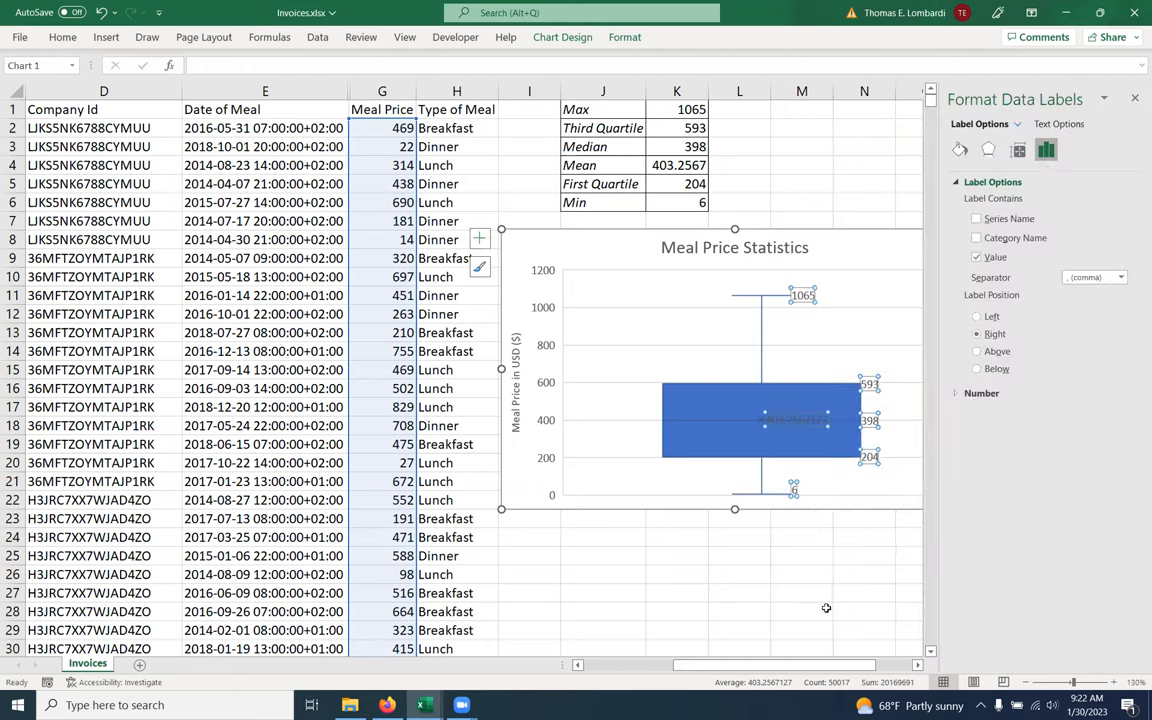
mouse_move(966, 412)
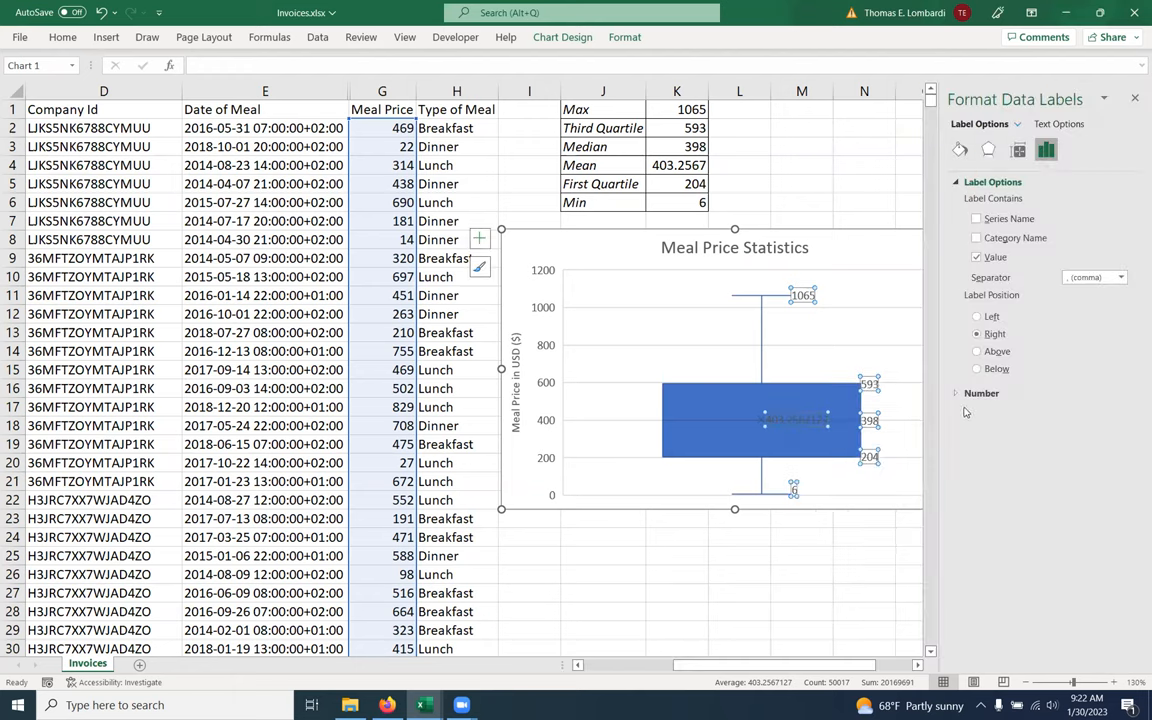
left_click(980, 392)
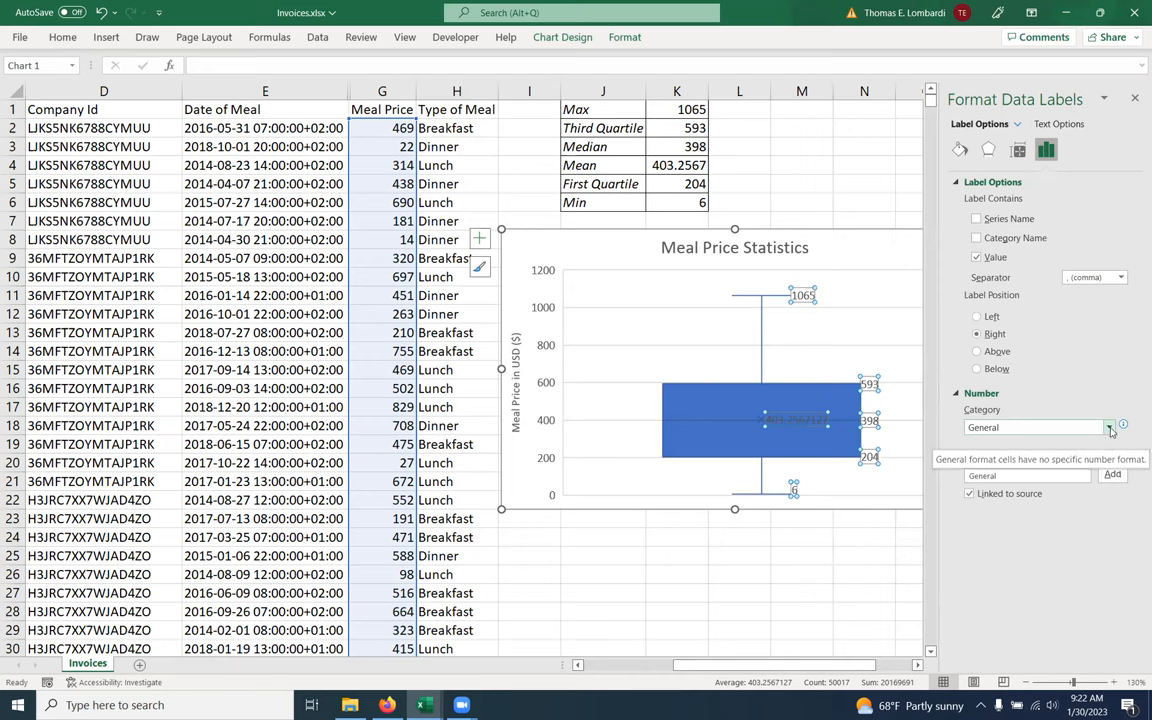
left_click(1108, 428)
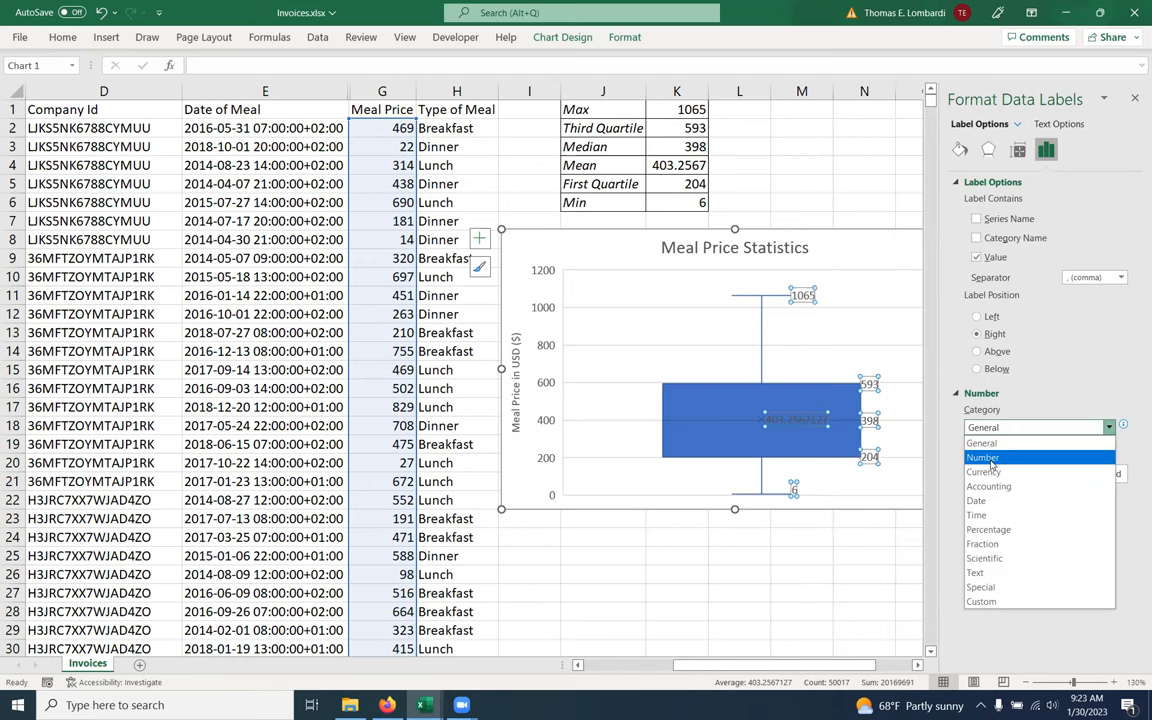
left_click(984, 456)
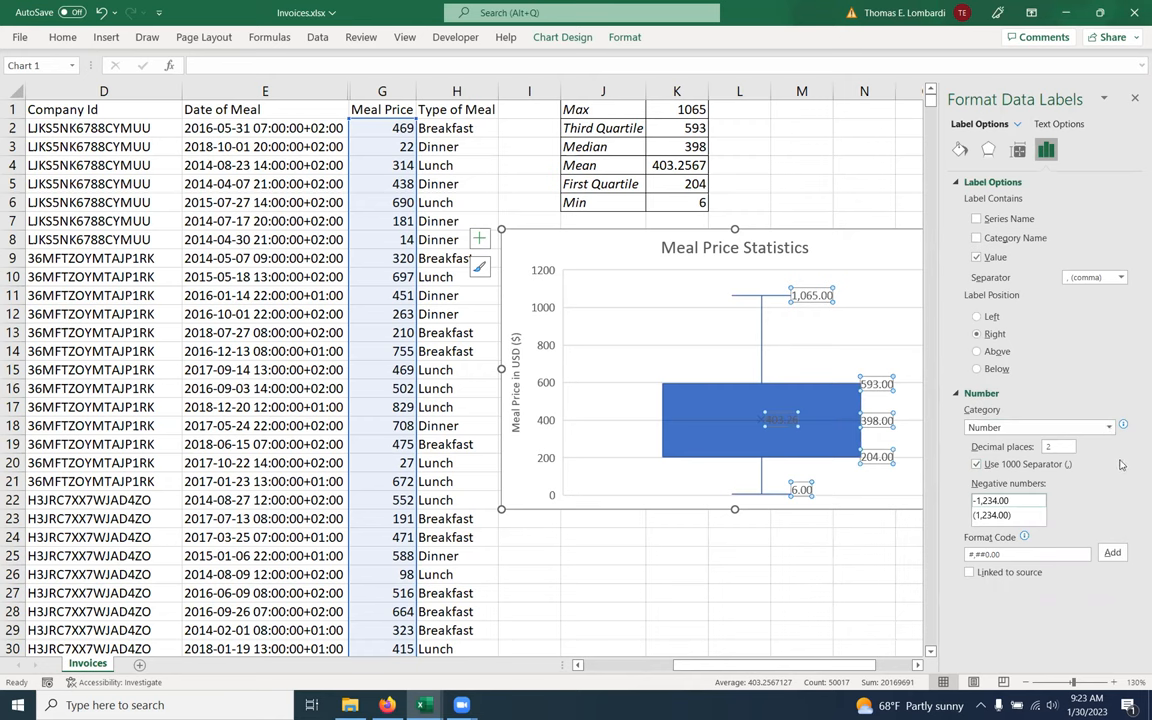
mouse_move(1132, 464)
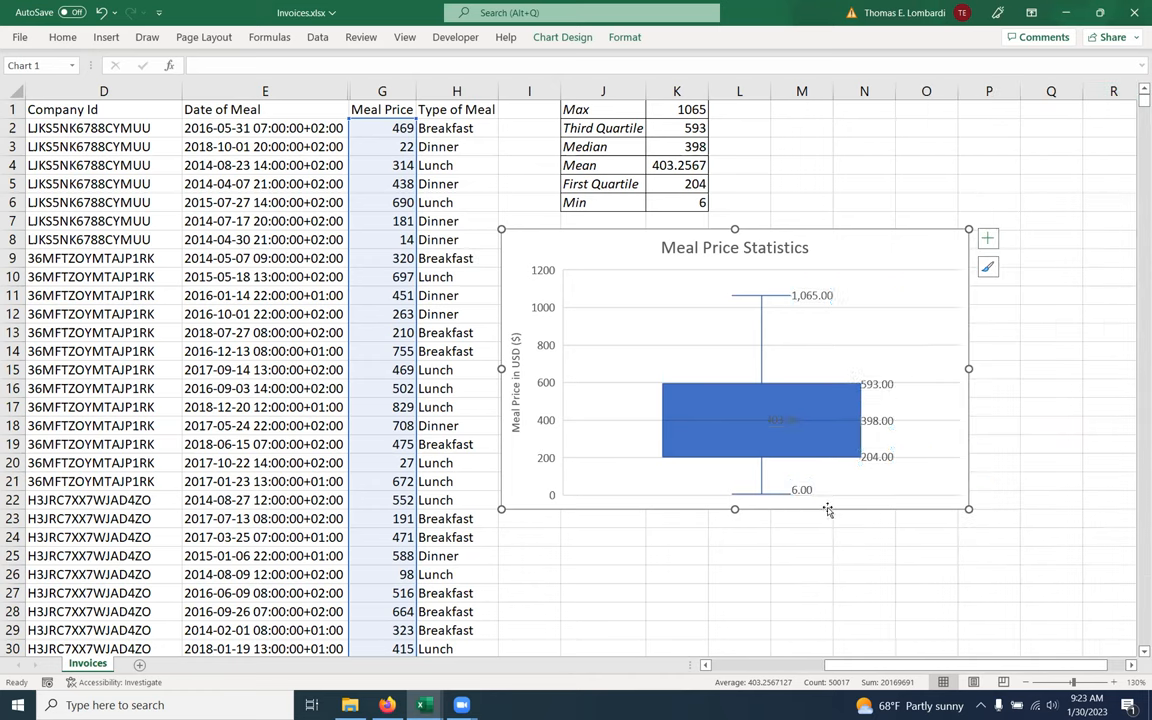
mouse_move(804, 558)
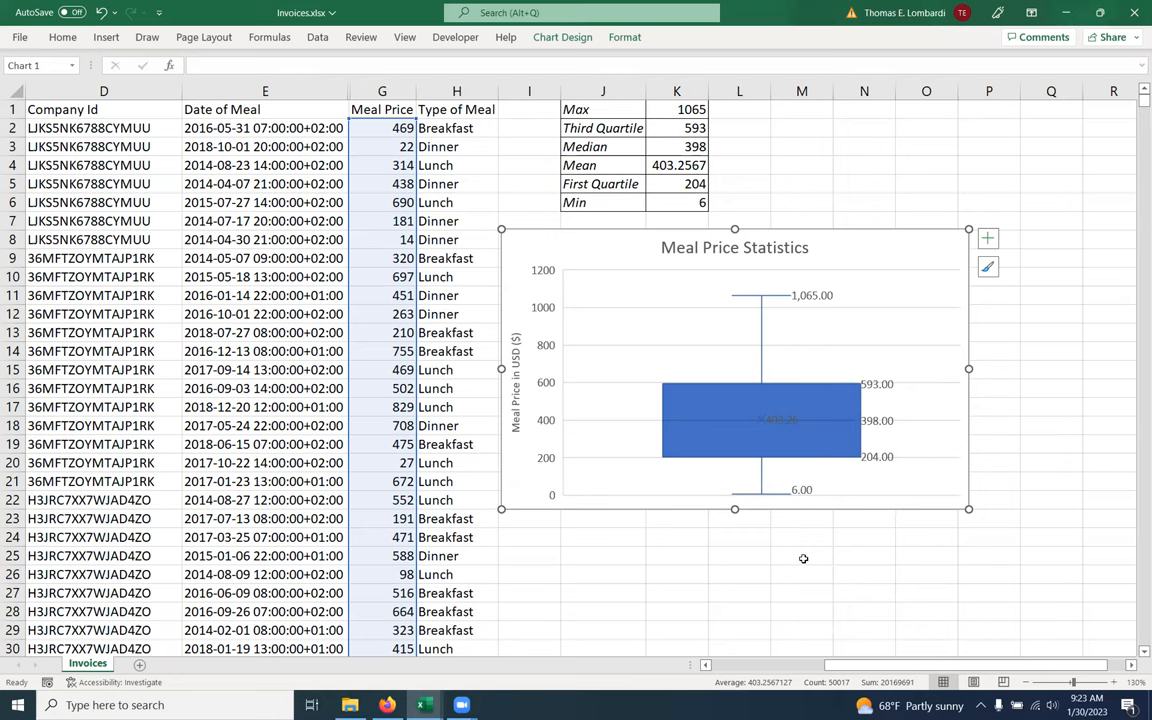